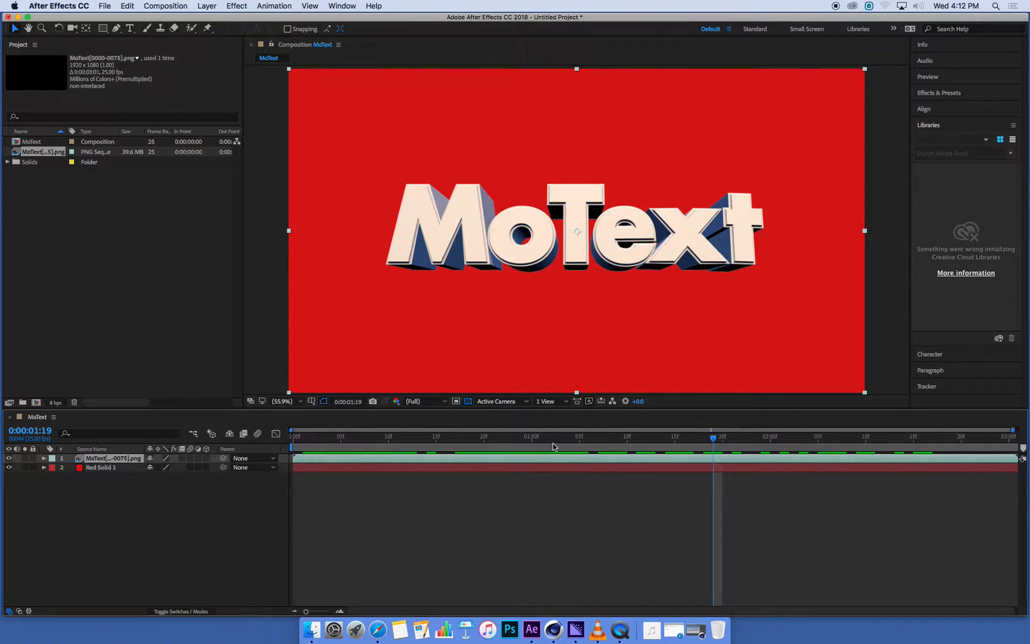
# - From the Project panel's context menu, start importing a file into the project
pyautogui.click(464, 436)
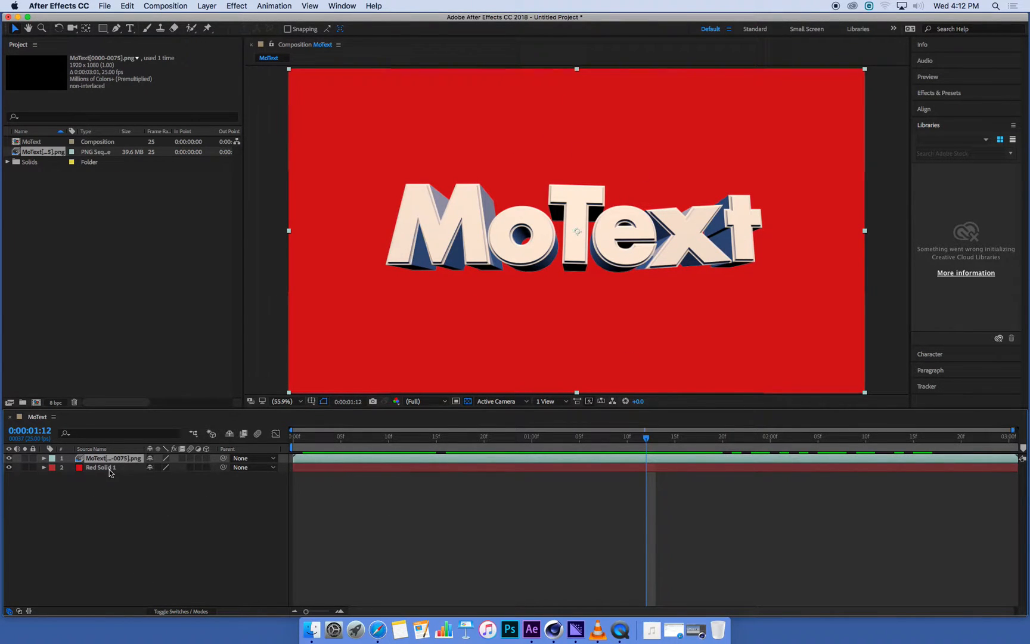
pyautogui.click(207, 6)
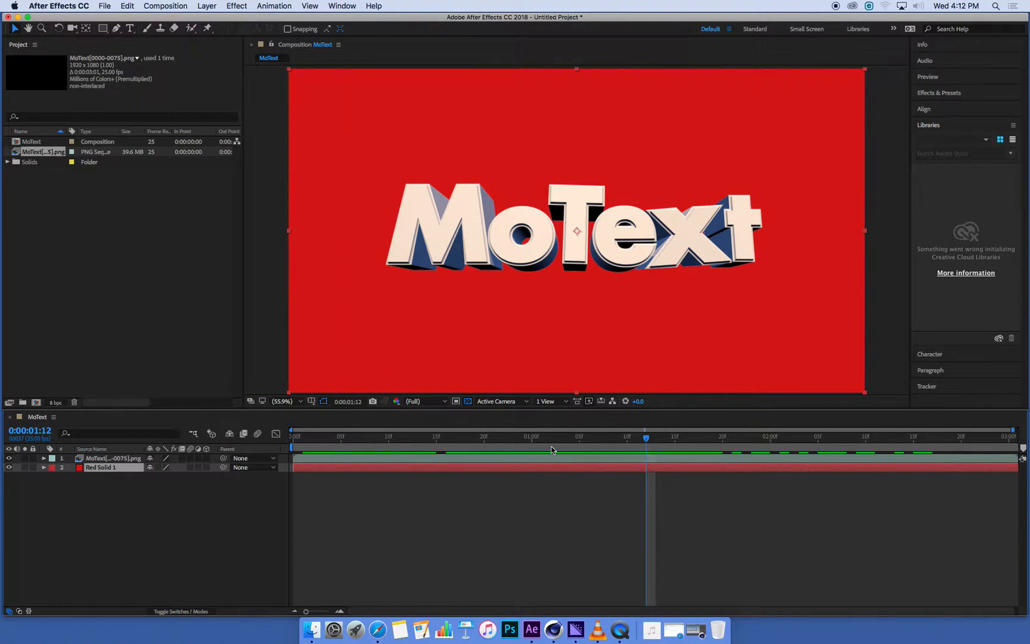
pyautogui.moveTo(620, 467)
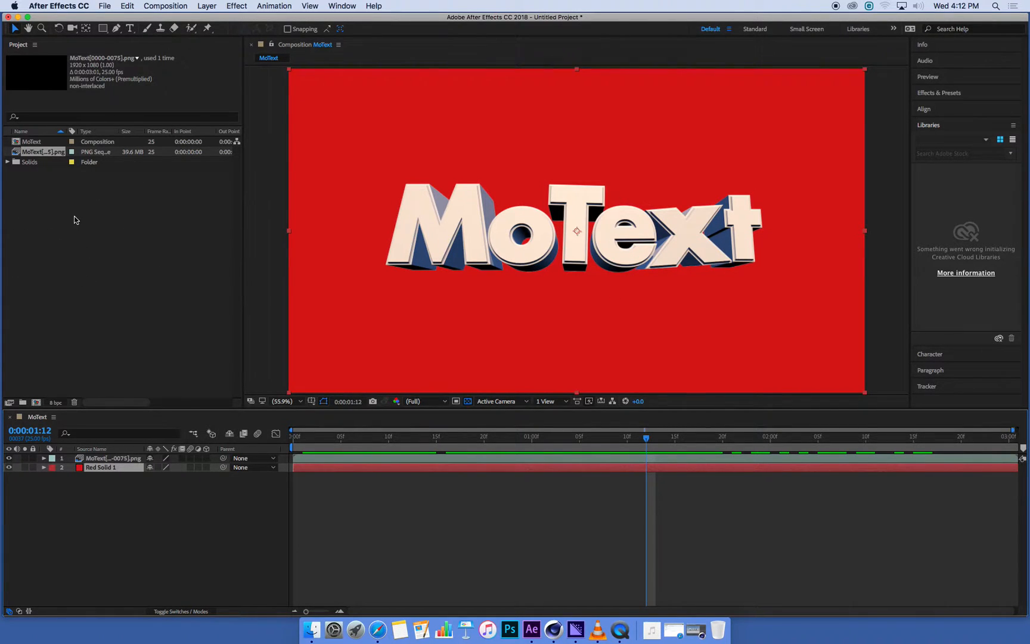
pyautogui.rightClick(76, 220)
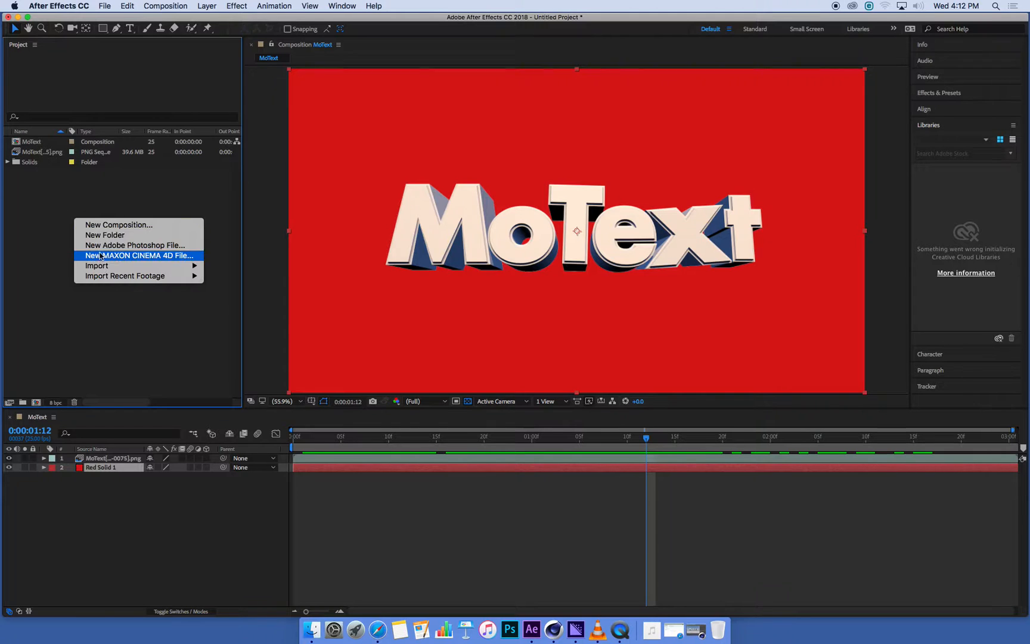
pyautogui.moveTo(96, 266)
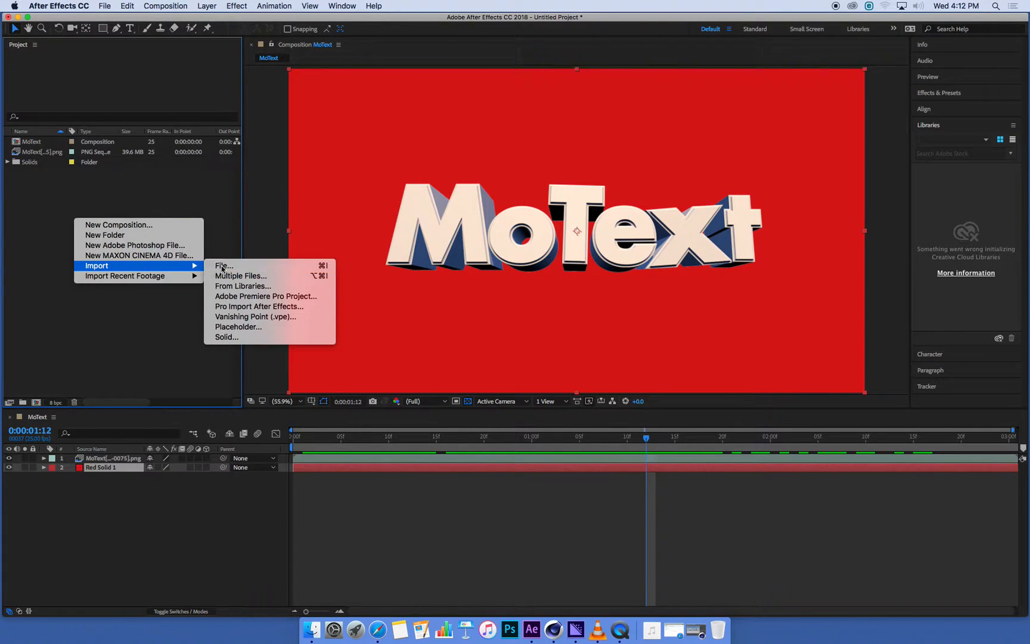
pyautogui.click(222, 265)
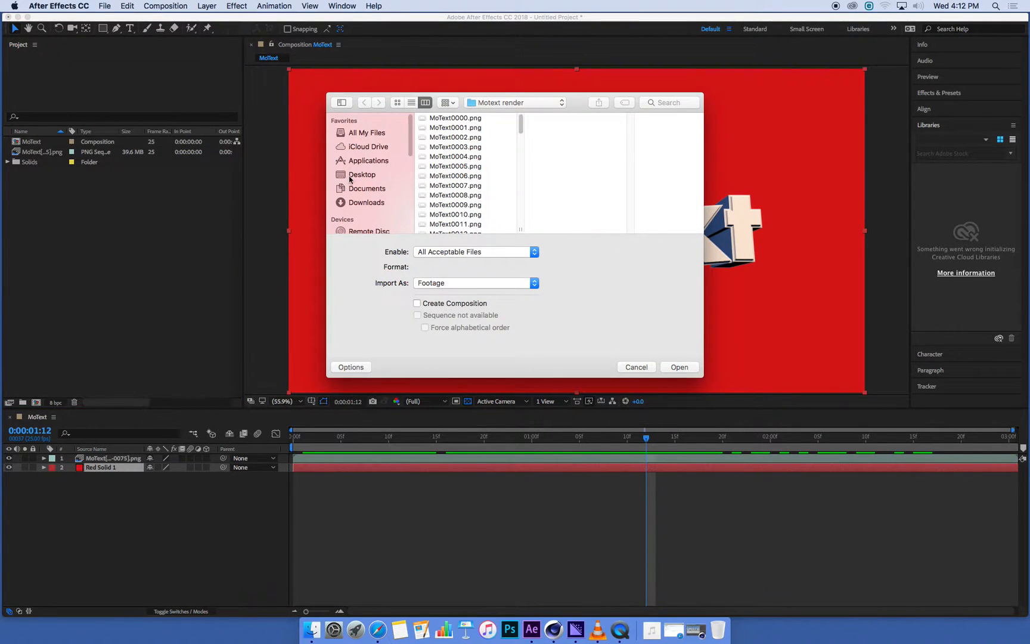
# - Import Cartoon - Space Age 15.wav from the Downloads folder into the project
pyautogui.click(366, 203)
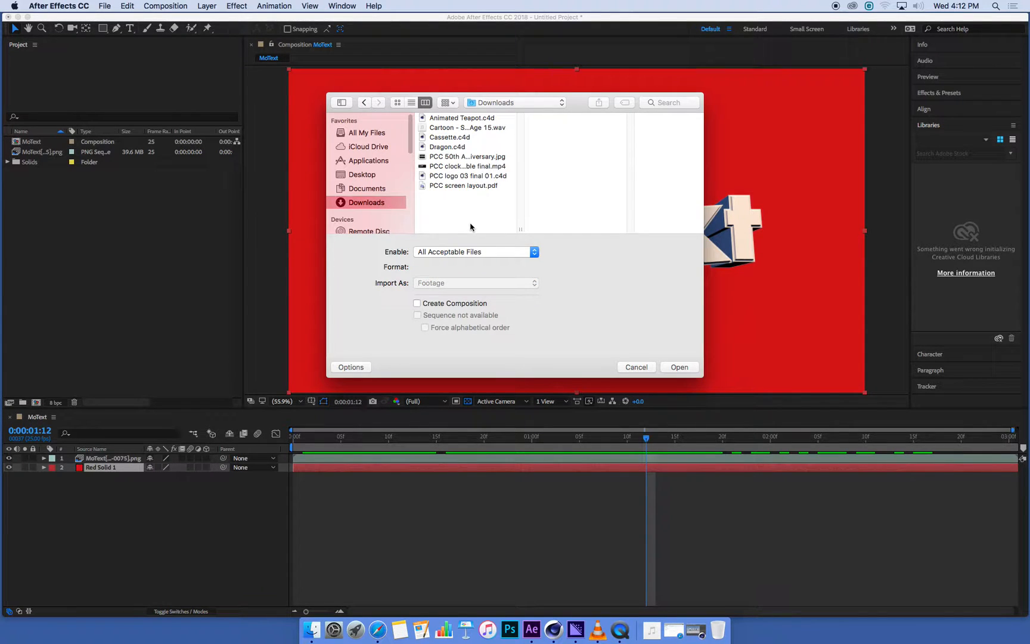
pyautogui.click(462, 127)
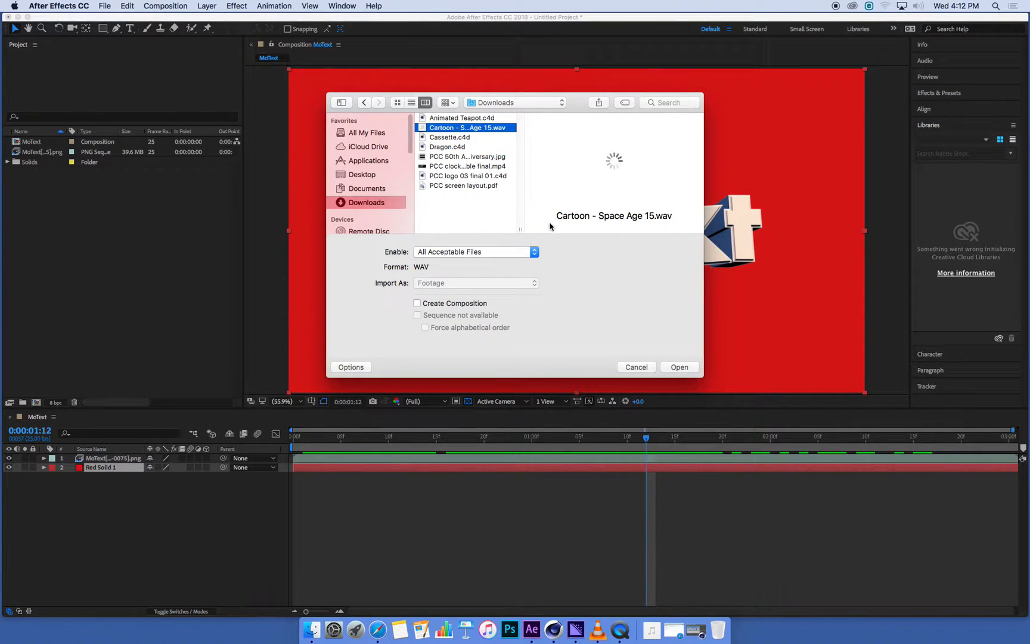
pyautogui.click(680, 367)
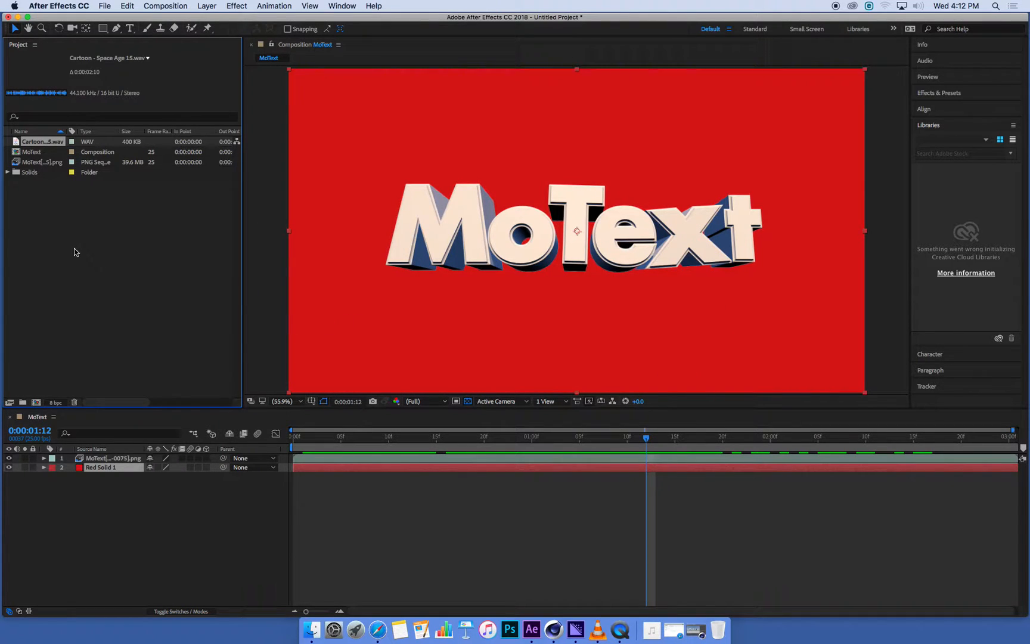
pyautogui.moveTo(644, 271)
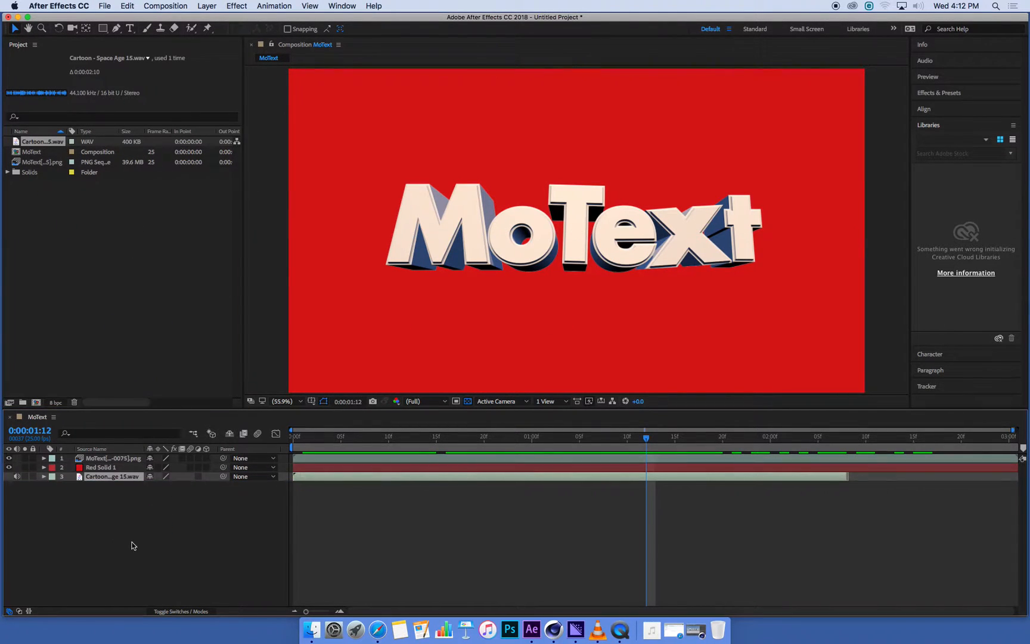
pyautogui.moveTo(129, 543)
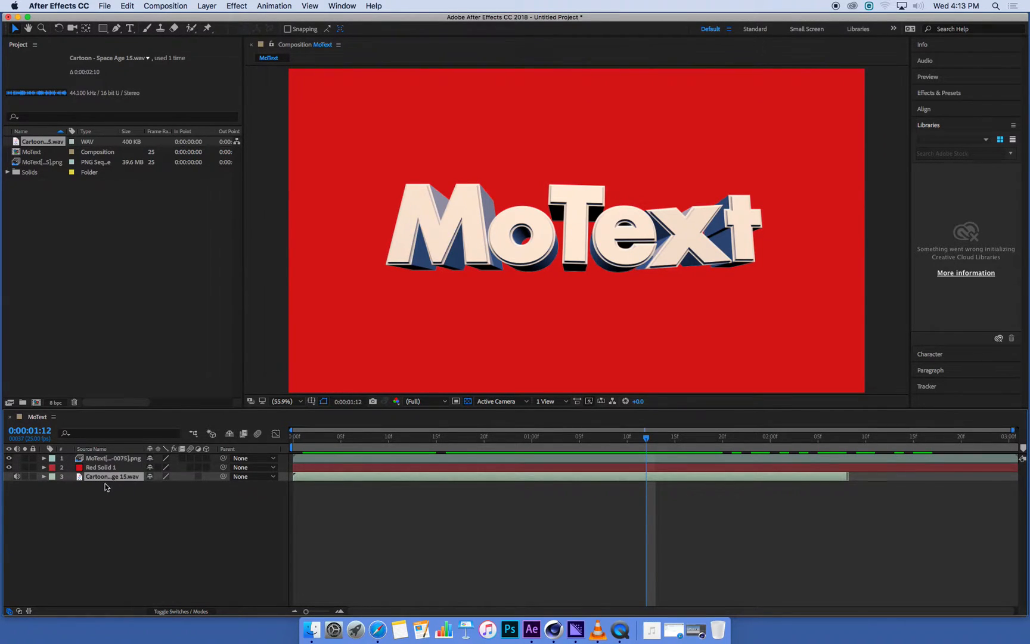
pyautogui.moveTo(103, 504)
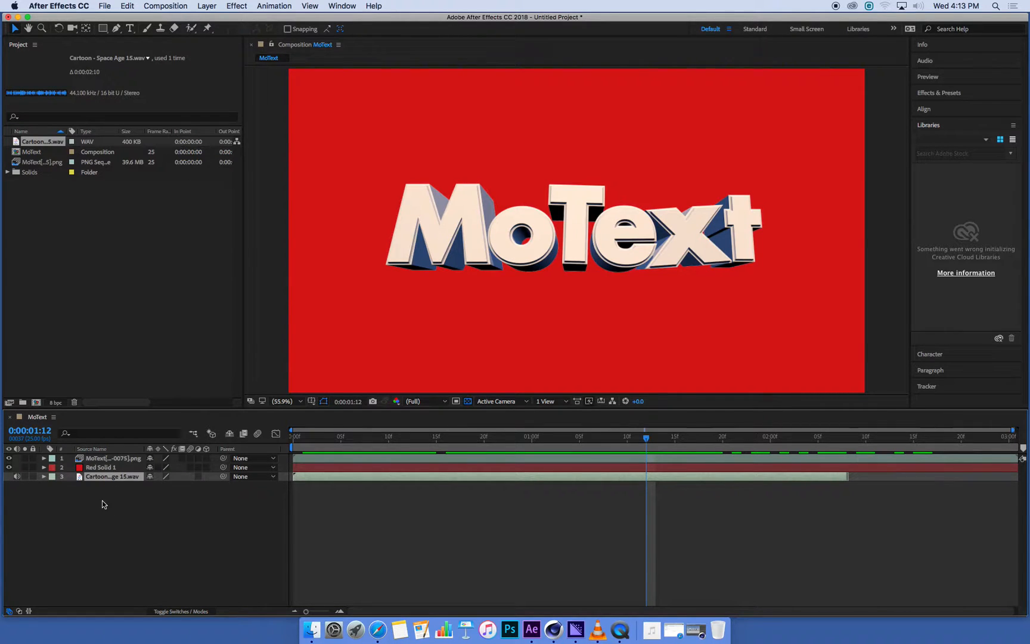
pyautogui.moveTo(119, 492)
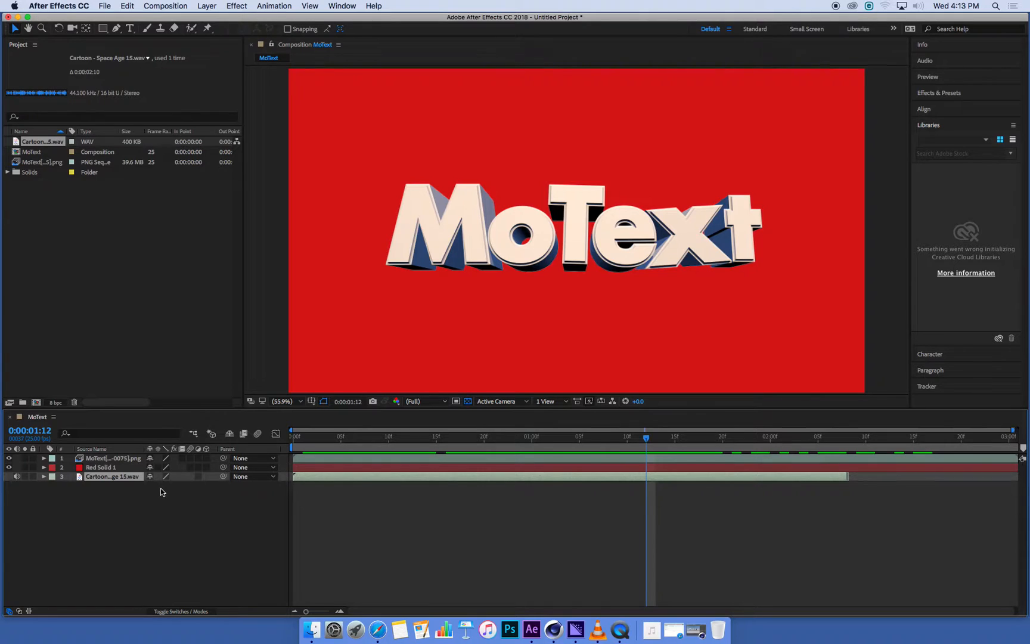
pyautogui.moveTo(640, 452)
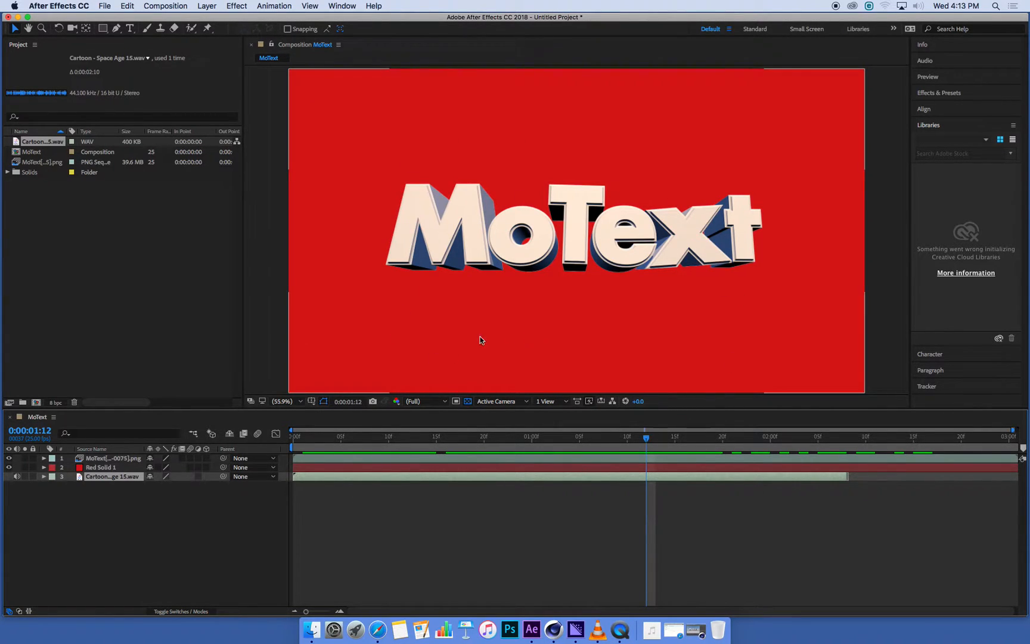
pyautogui.moveTo(750, 453)
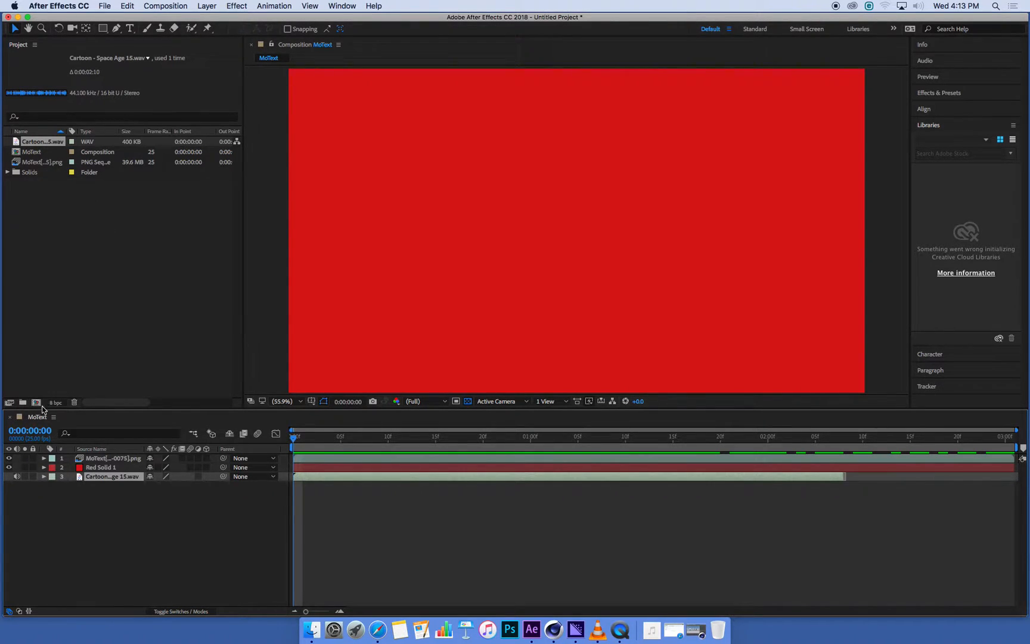
pyautogui.moveTo(499, 412)
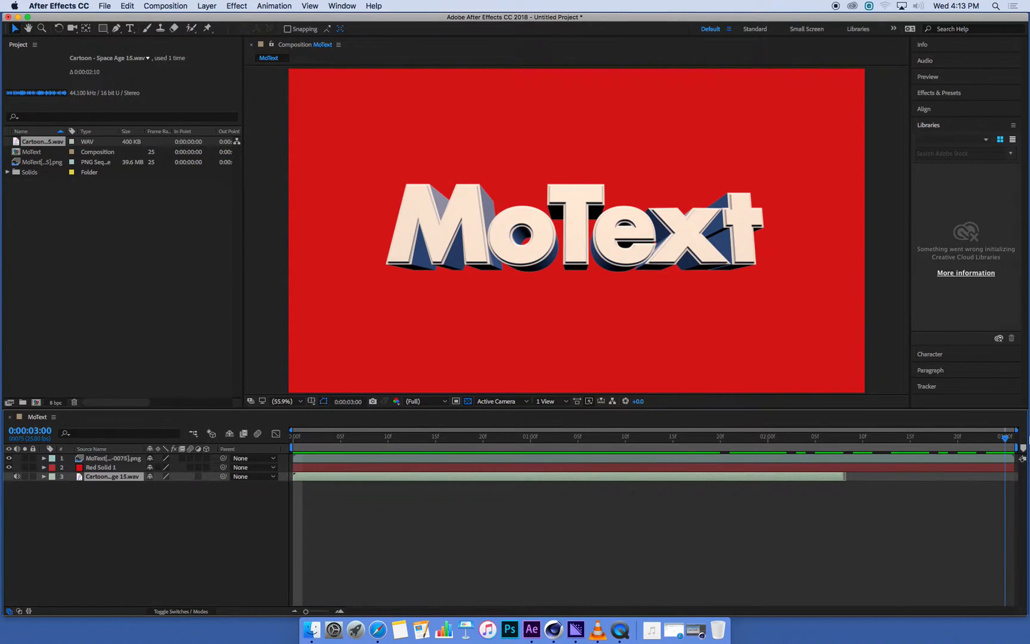
pyautogui.click(711, 438)
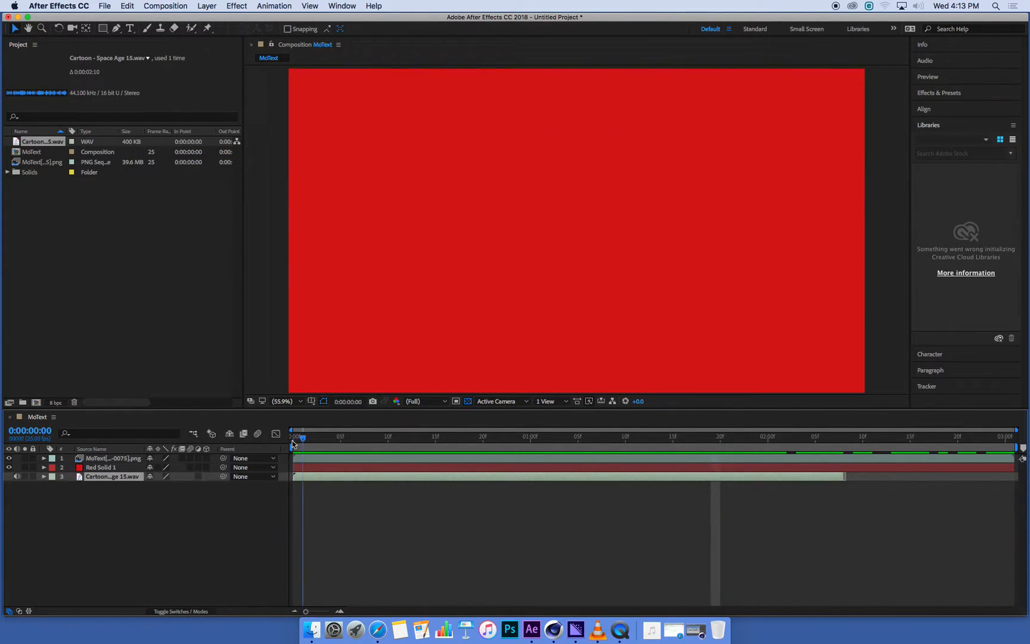
pyautogui.click(596, 436)
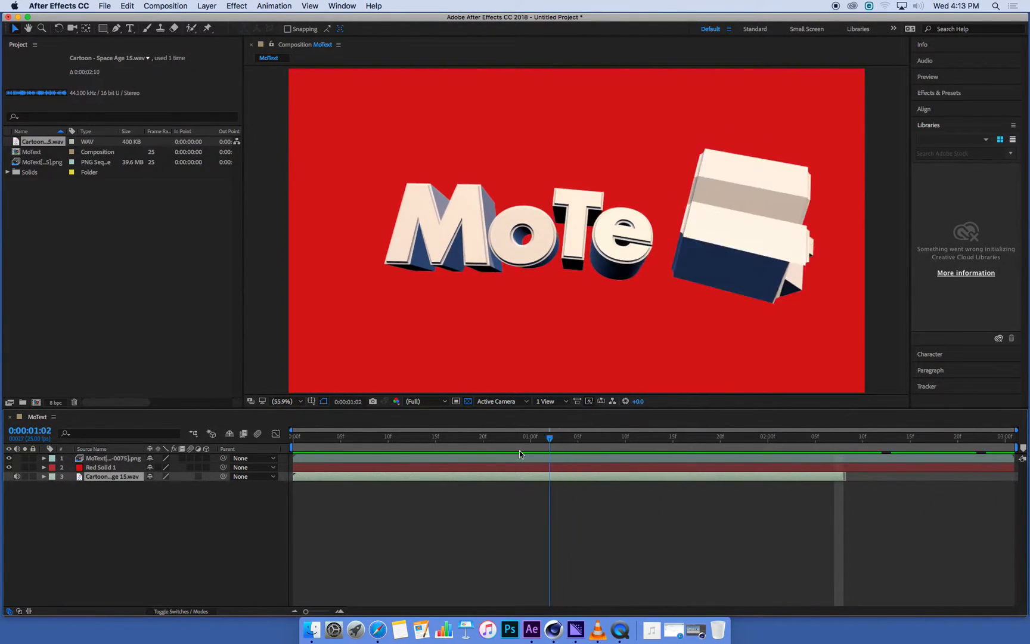
pyautogui.click(720, 437)
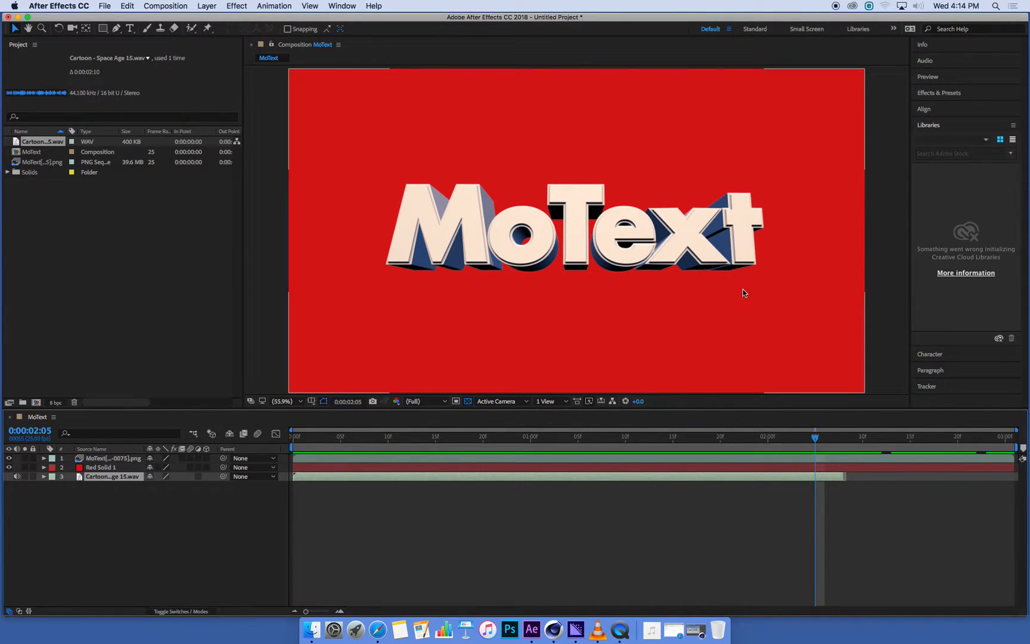
pyautogui.click(293, 436)
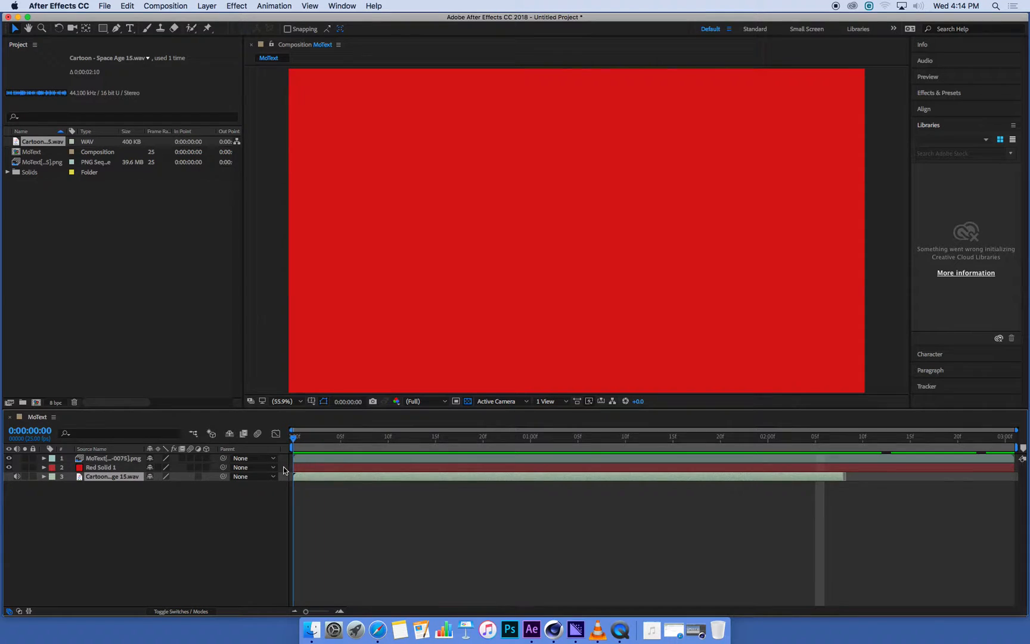
pyautogui.moveTo(524, 408)
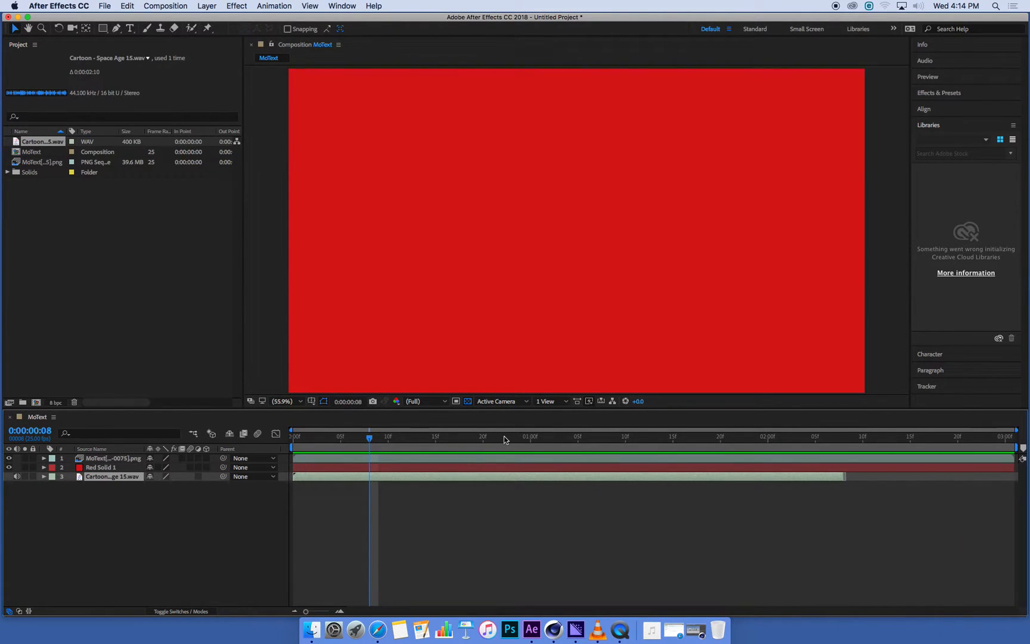
pyautogui.click(529, 436)
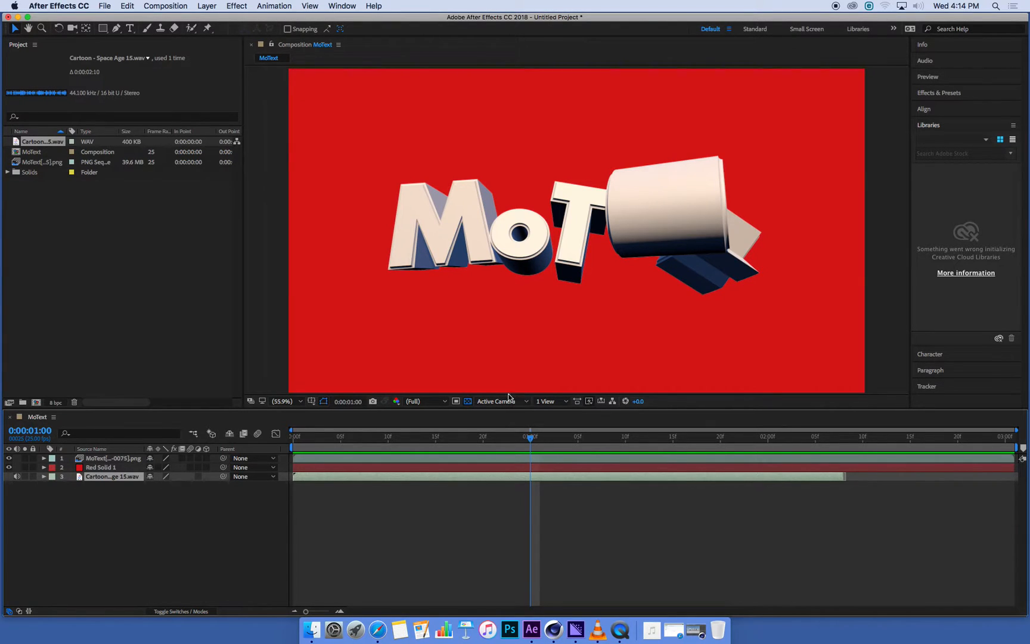
pyautogui.moveTo(541, 440)
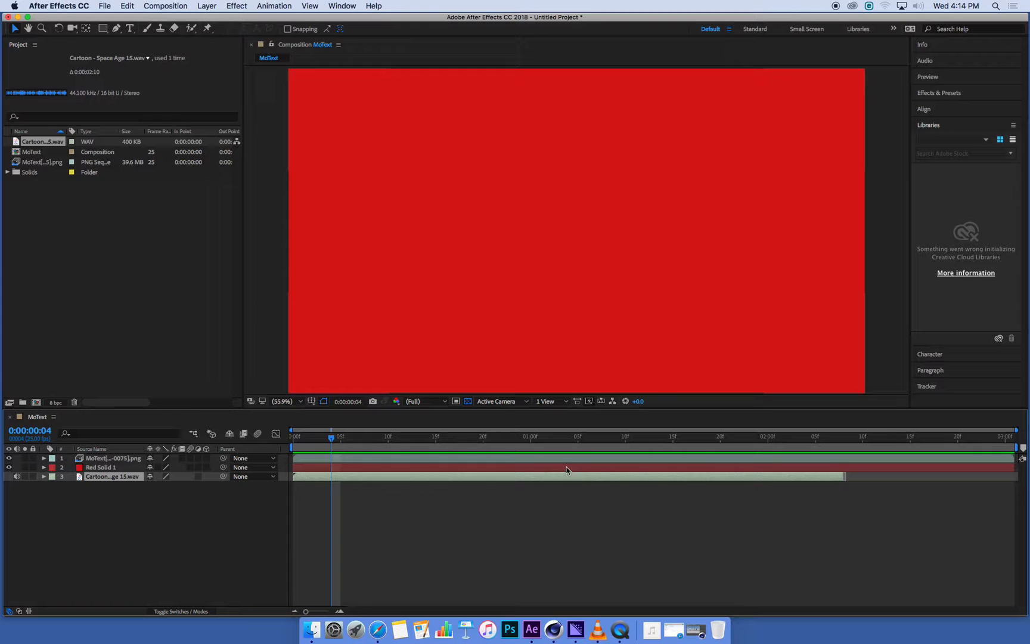
pyautogui.moveTo(512, 453)
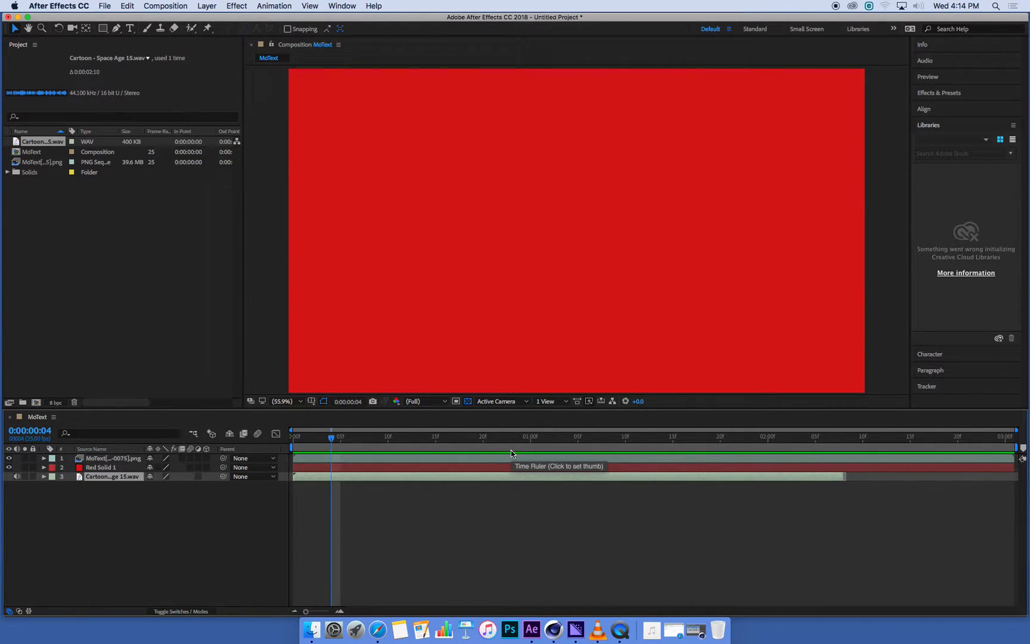
pyautogui.moveTo(581, 460)
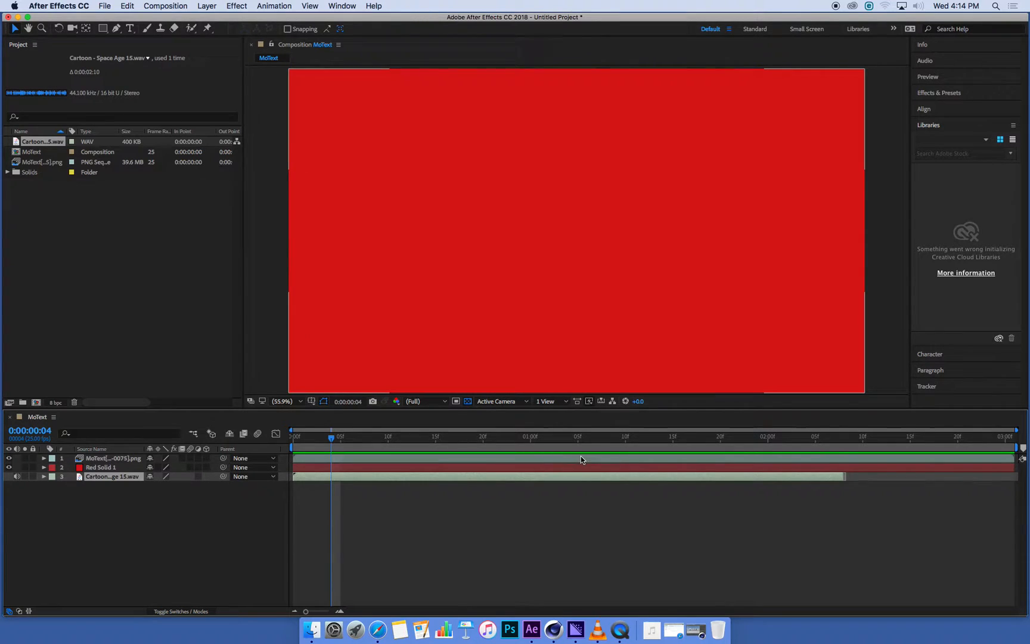
pyautogui.moveTo(595, 470)
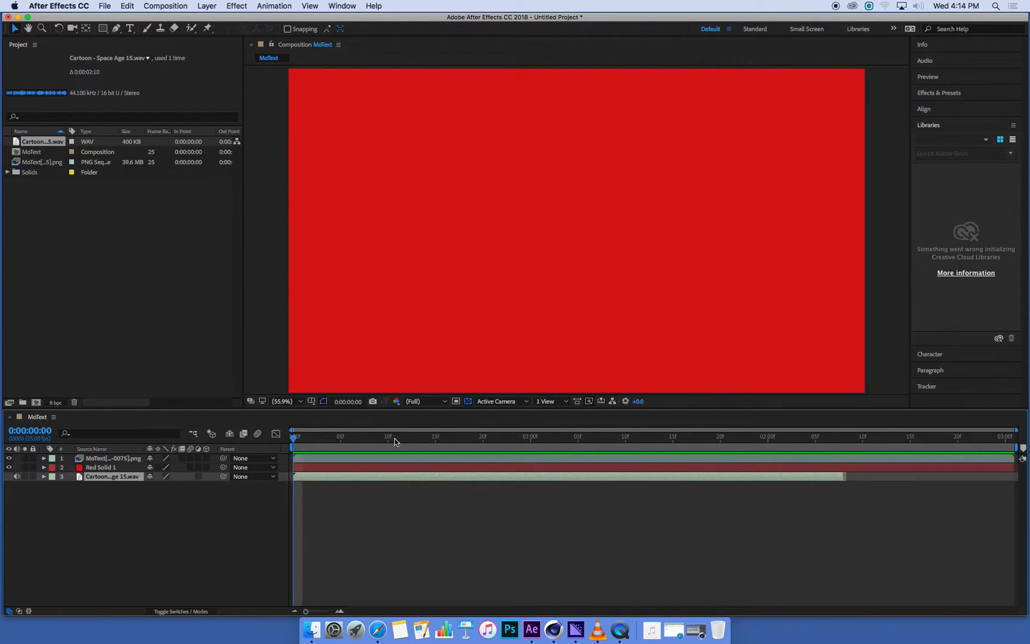
pyautogui.moveTo(458, 443)
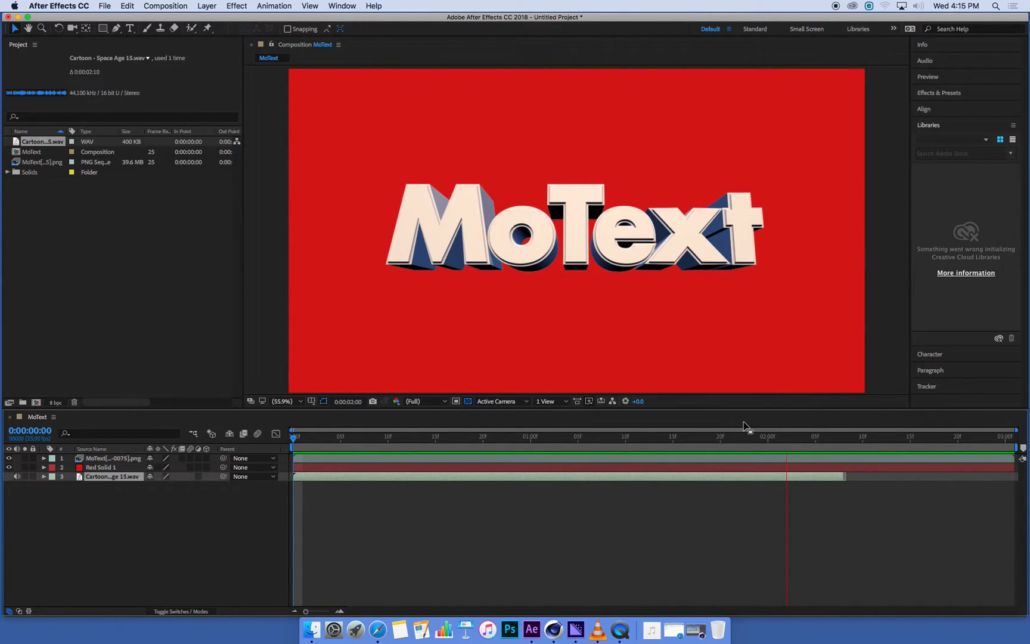
# - Scrub the MoText timeline to preview the title, then head to the Composition menu
pyautogui.click(435, 436)
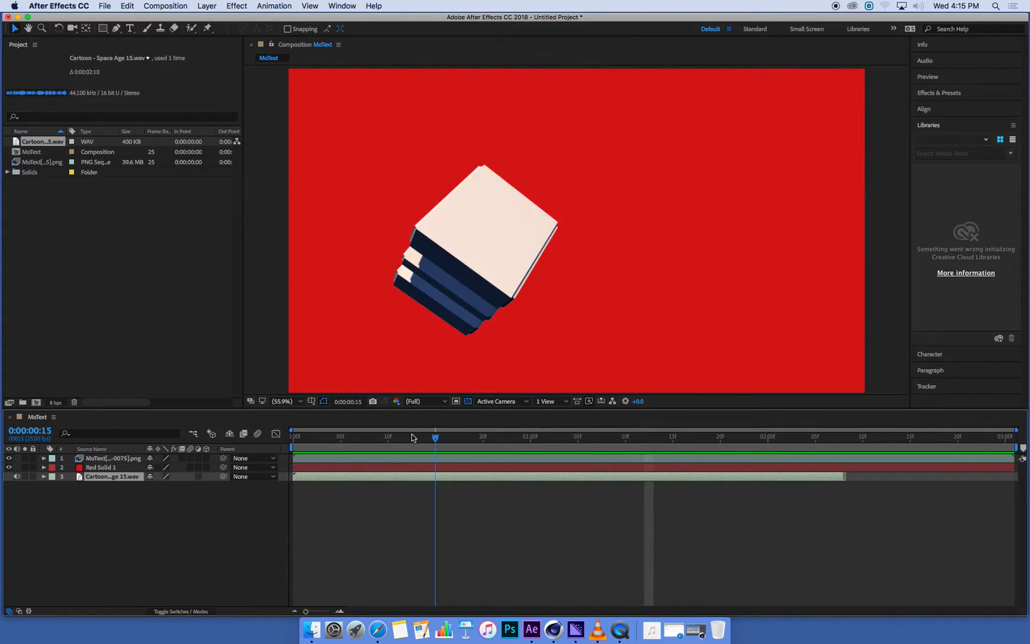
pyautogui.click(701, 439)
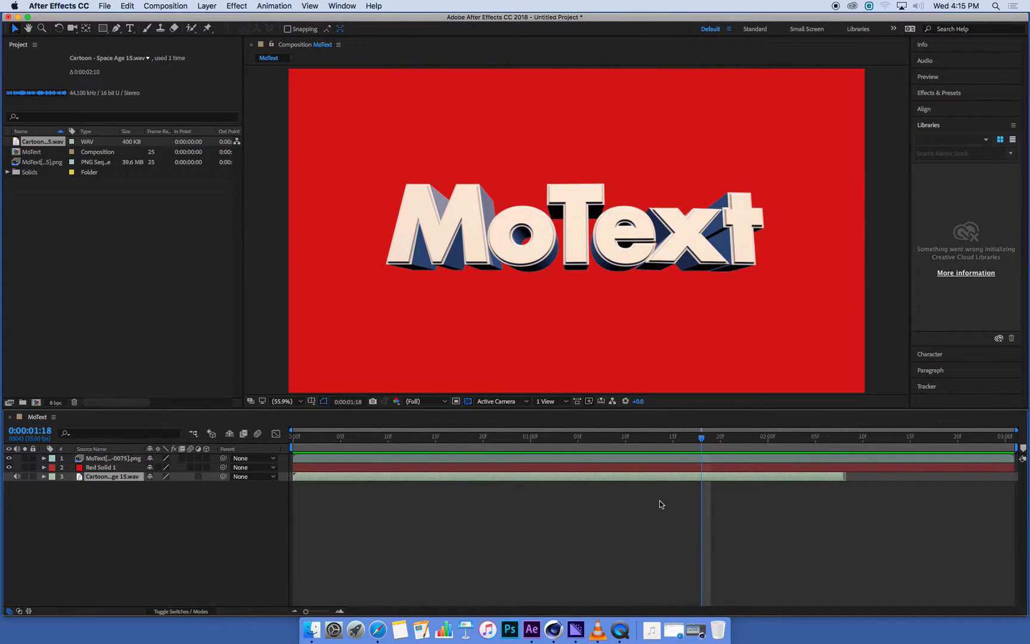
pyautogui.moveTo(776, 527)
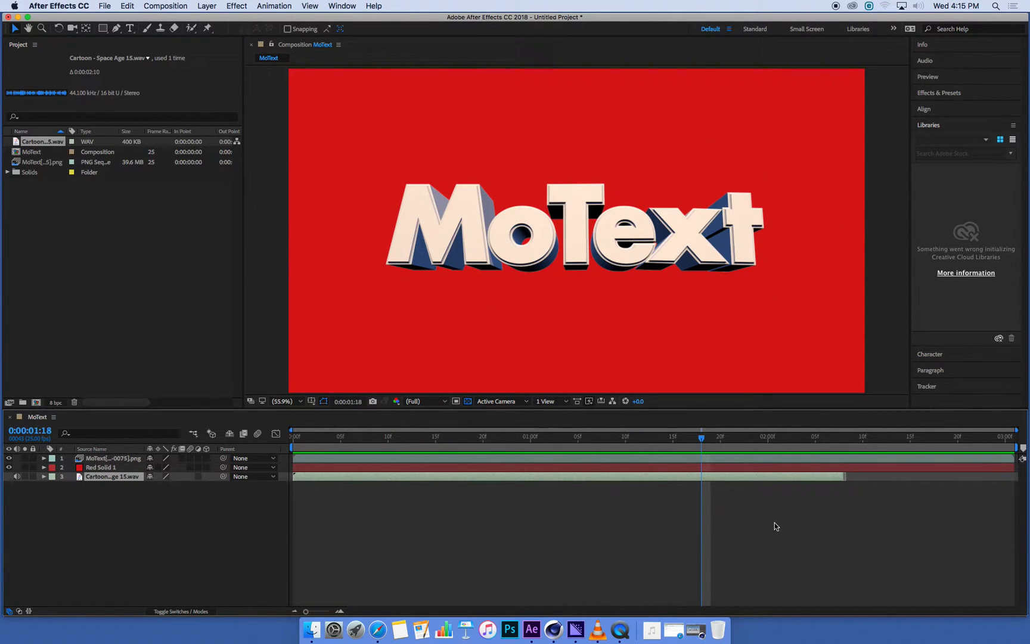
pyautogui.moveTo(186, 501)
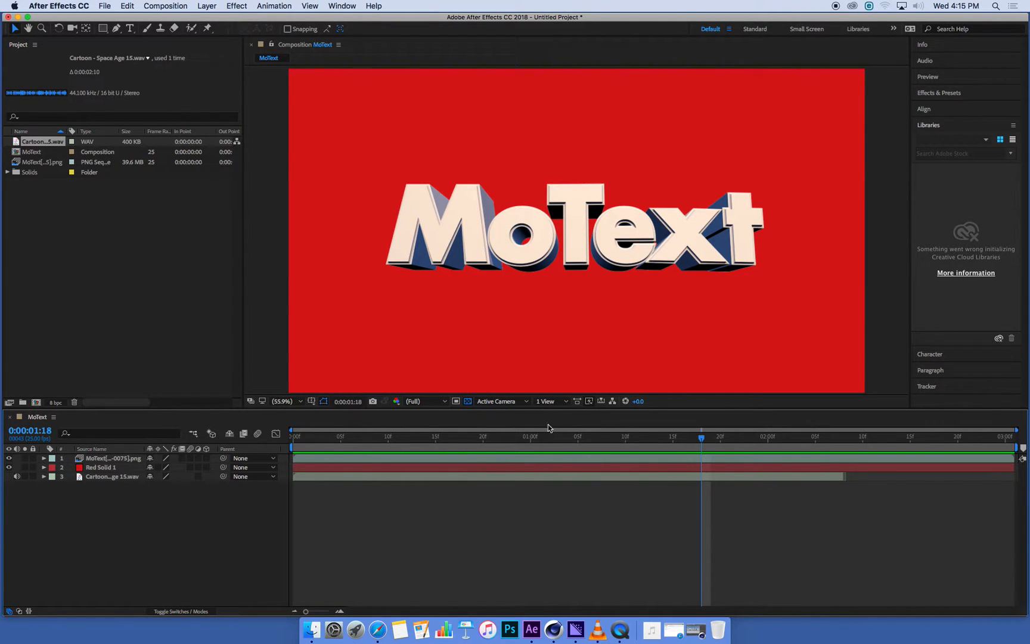
pyautogui.moveTo(690, 328)
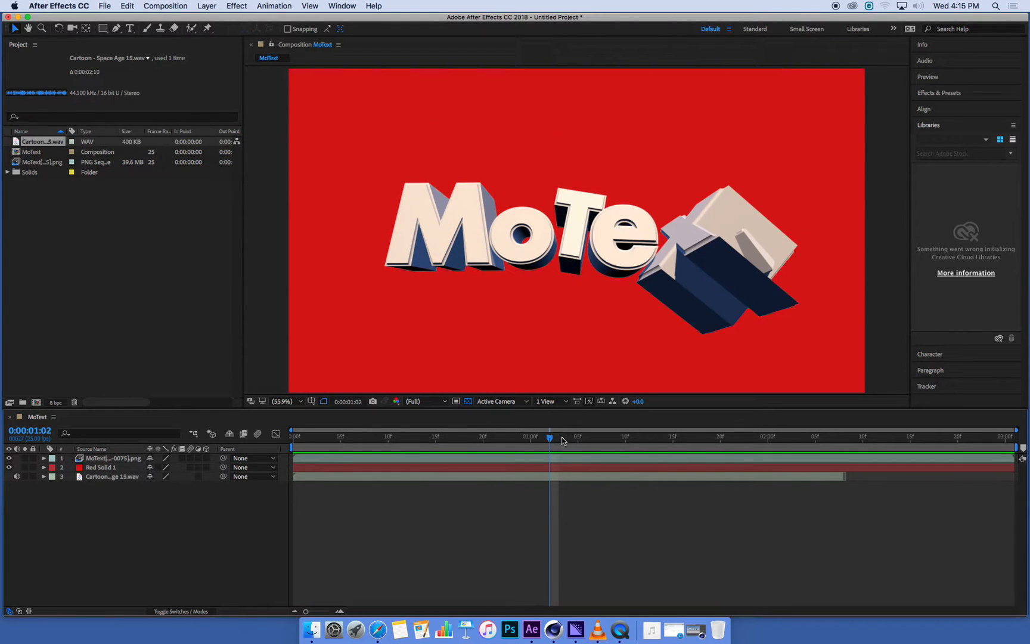
pyautogui.moveTo(564, 441)
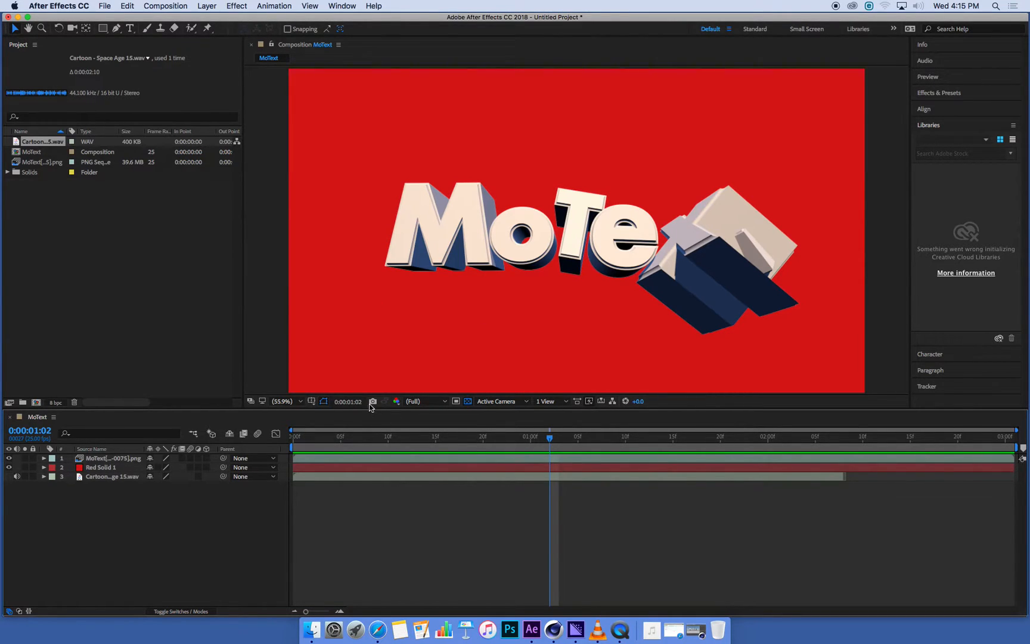
pyautogui.click(407, 436)
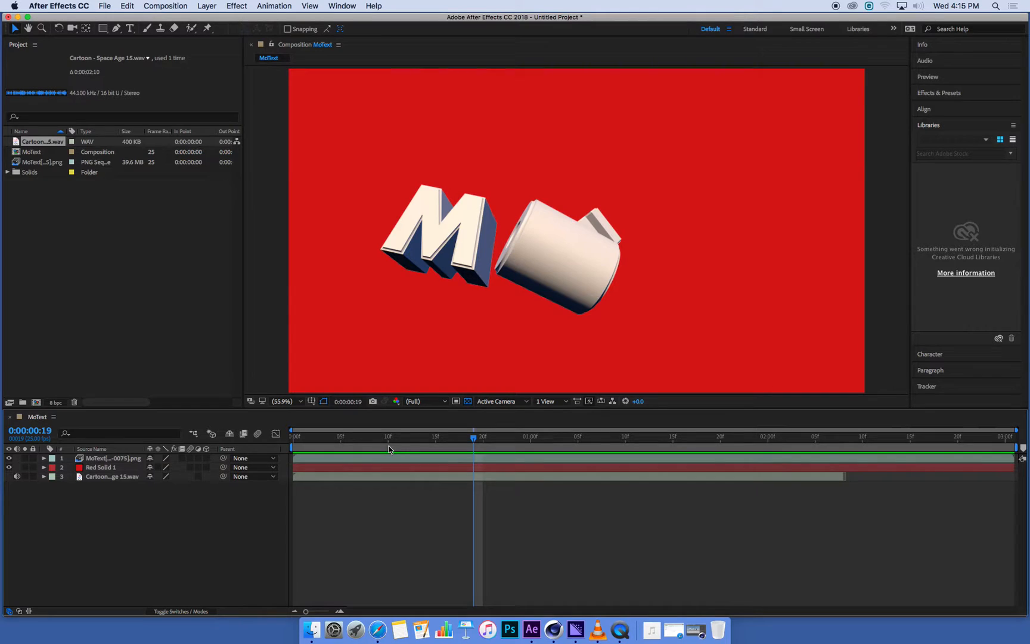
pyautogui.click(388, 436)
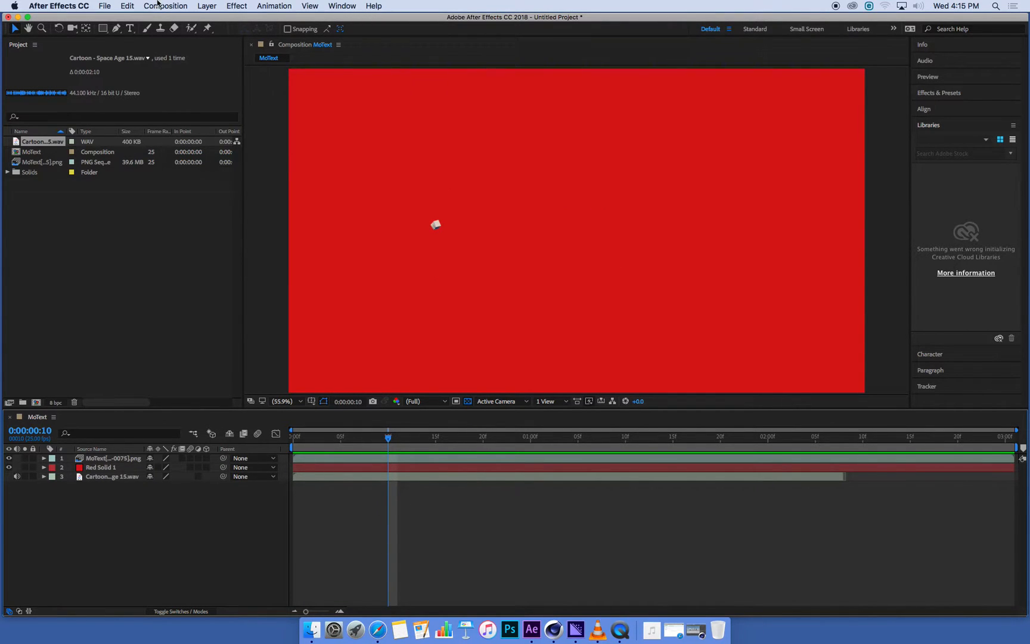
pyautogui.click(164, 6)
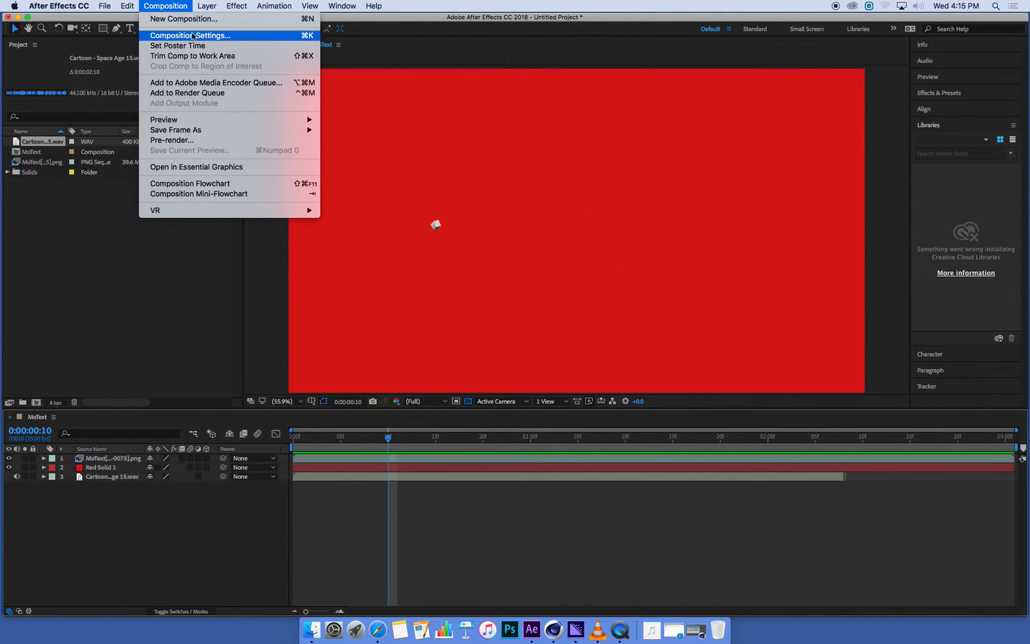
pyautogui.moveTo(216, 82)
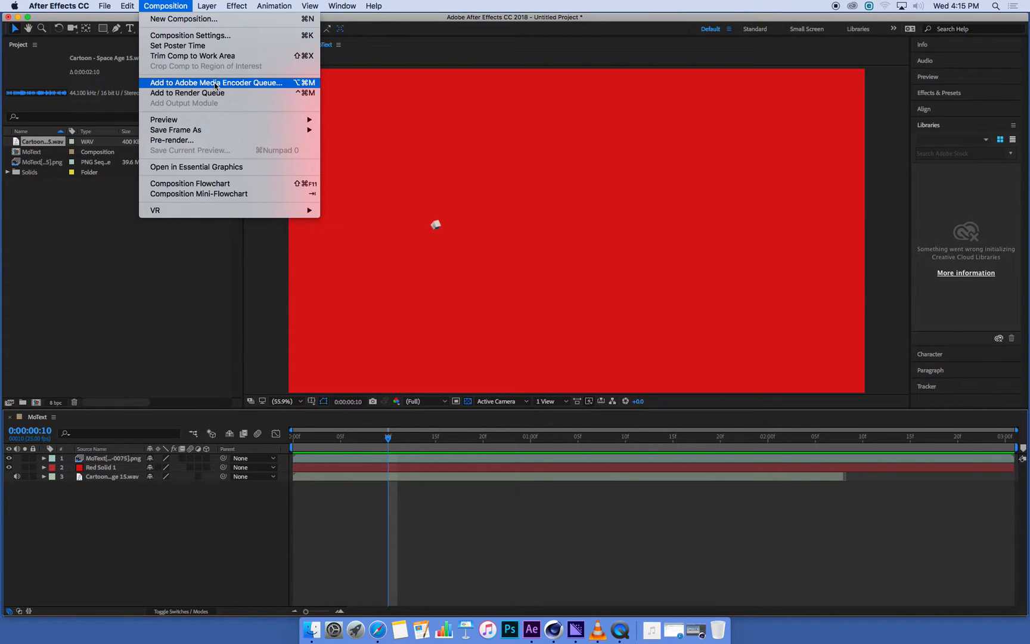
pyautogui.moveTo(264, 87)
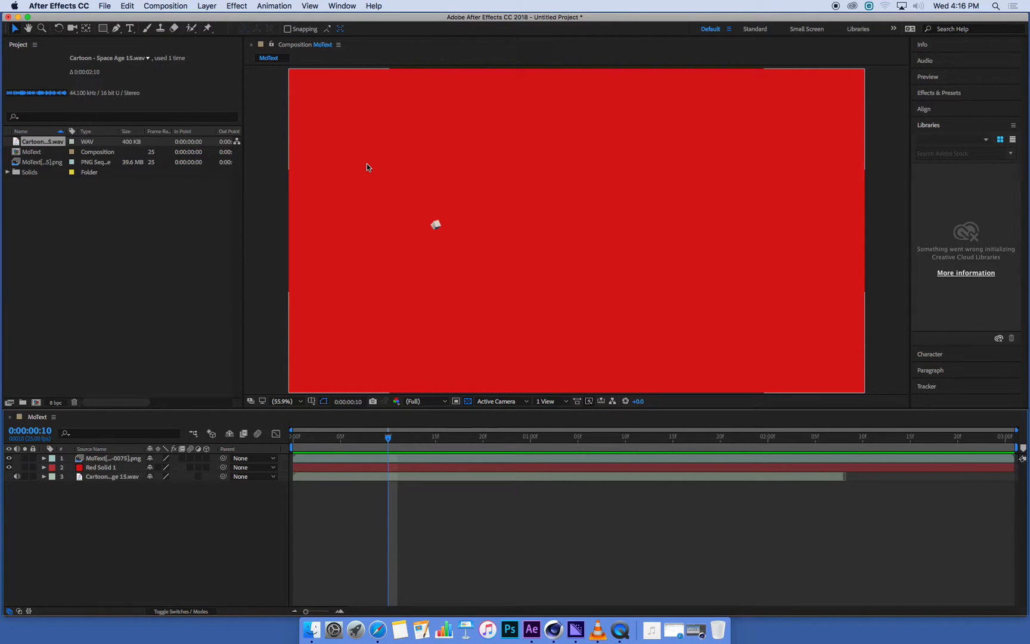
pyautogui.moveTo(576, 629)
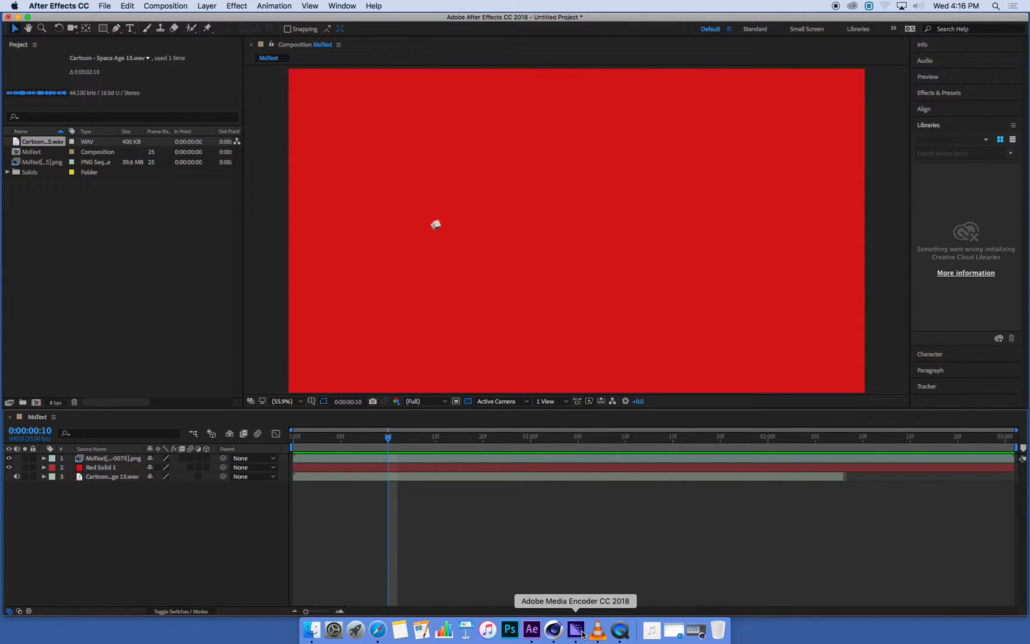
pyautogui.moveTo(557, 616)
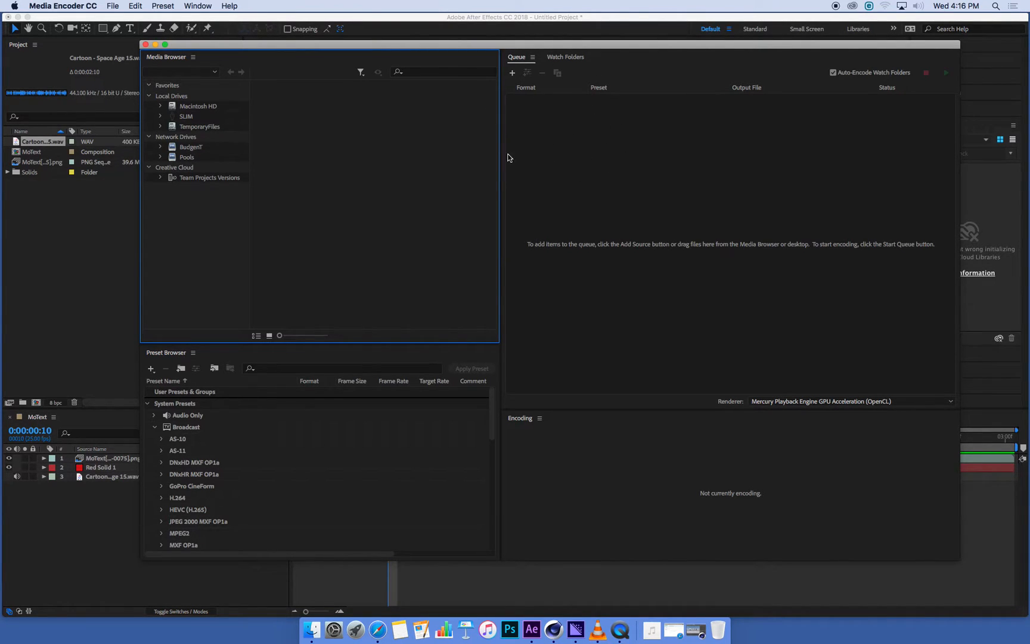
# - Reposition the newly launched Media Encoder window on screen
pyautogui.moveTo(322, 44); pyautogui.dragTo(366, 50)
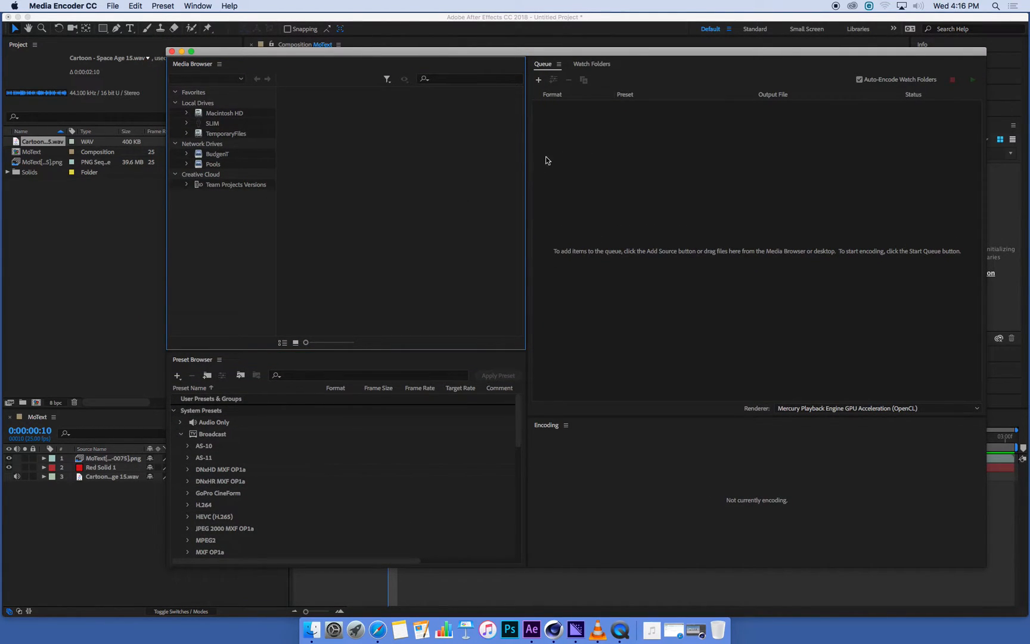
pyautogui.moveTo(570, 177)
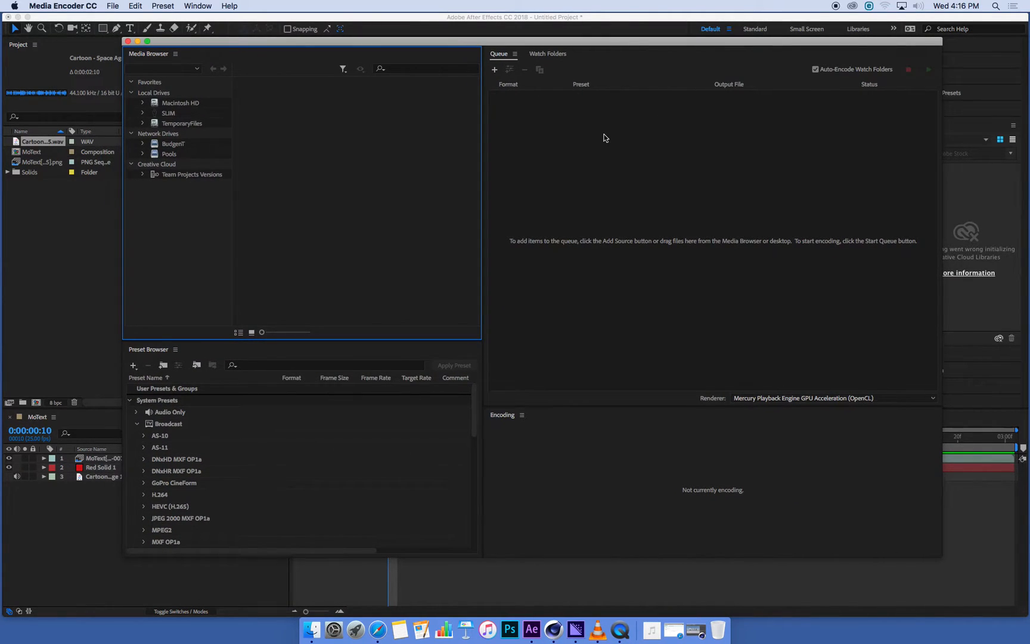
pyautogui.moveTo(613, 160)
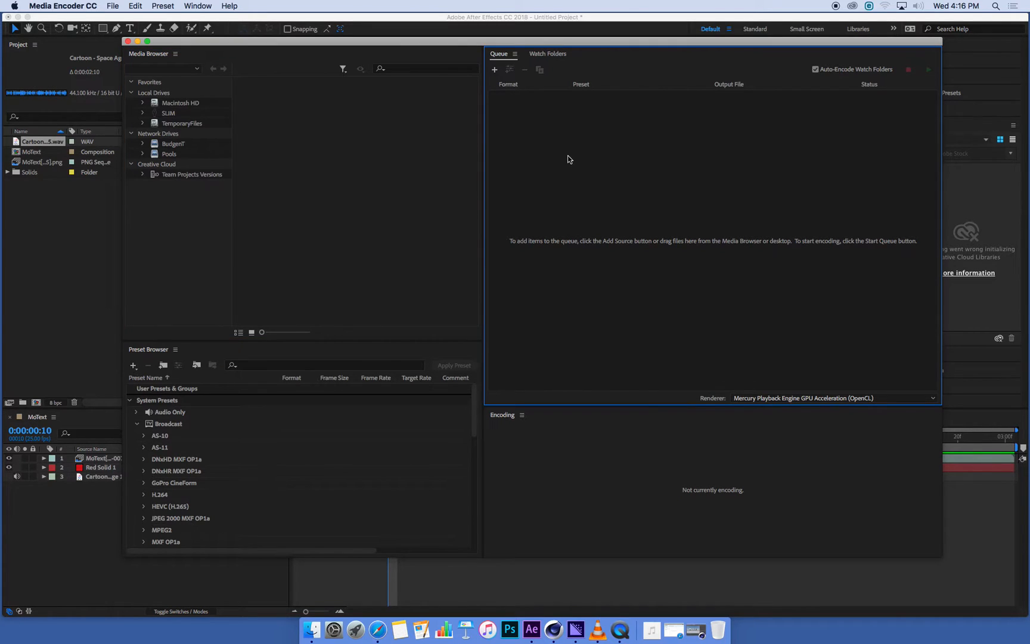
pyautogui.moveTo(84, 217)
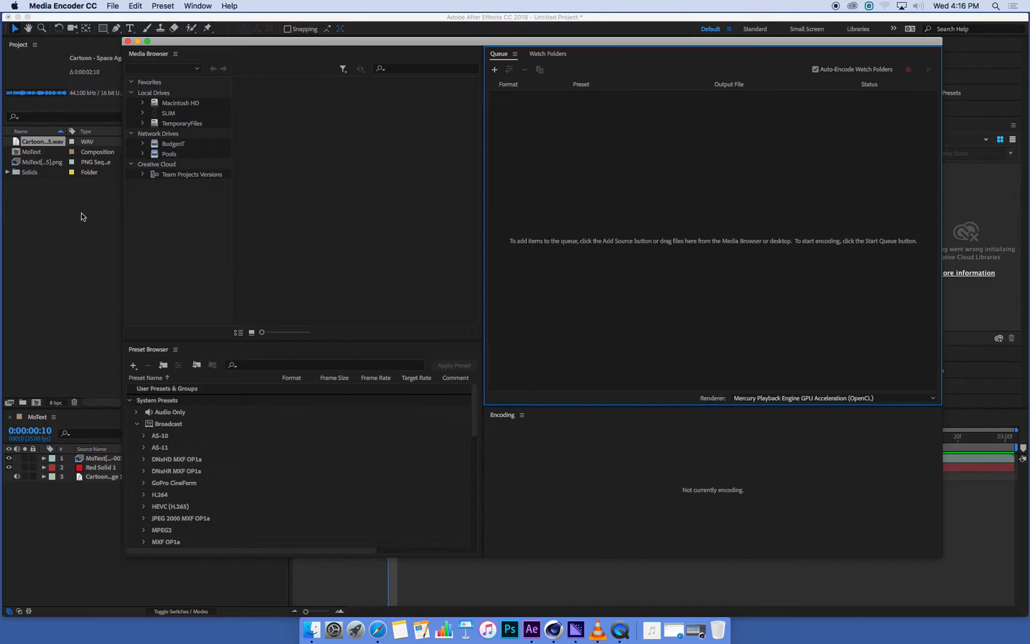
pyautogui.click(170, 6)
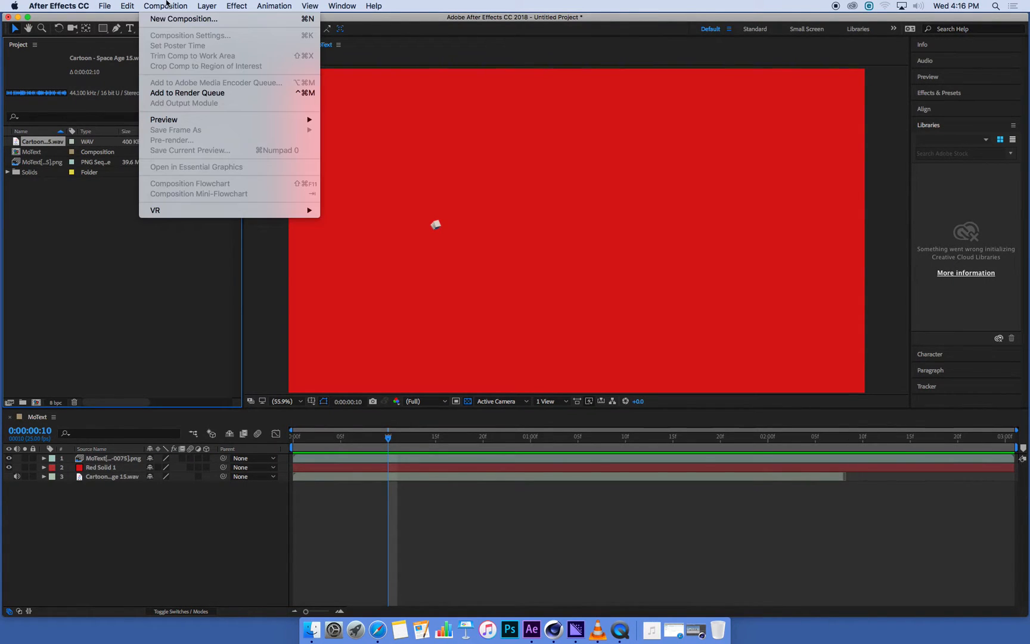
pyautogui.click(193, 527)
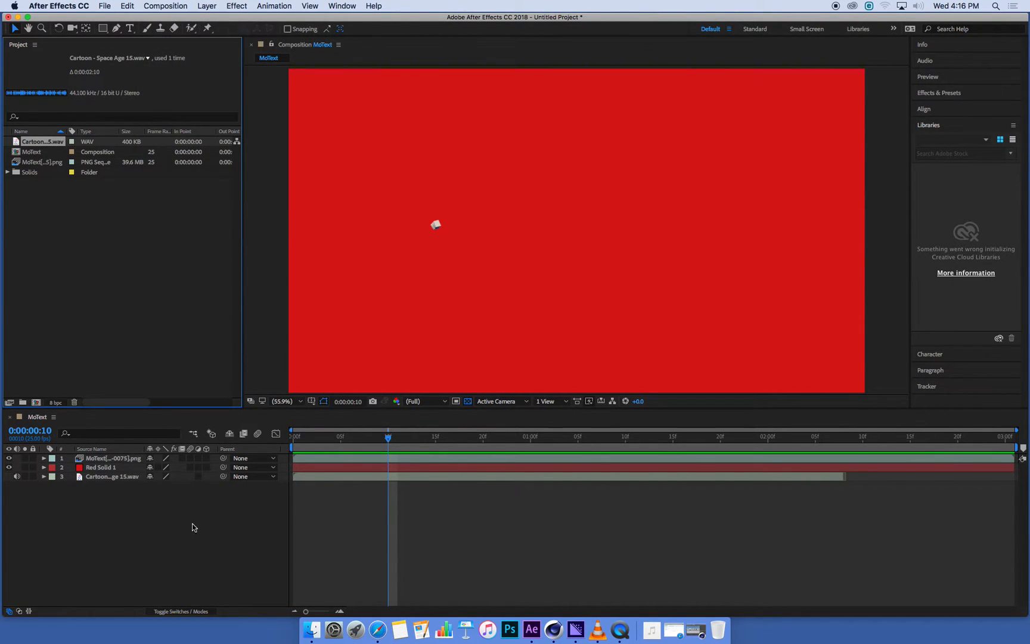
pyautogui.click(164, 6)
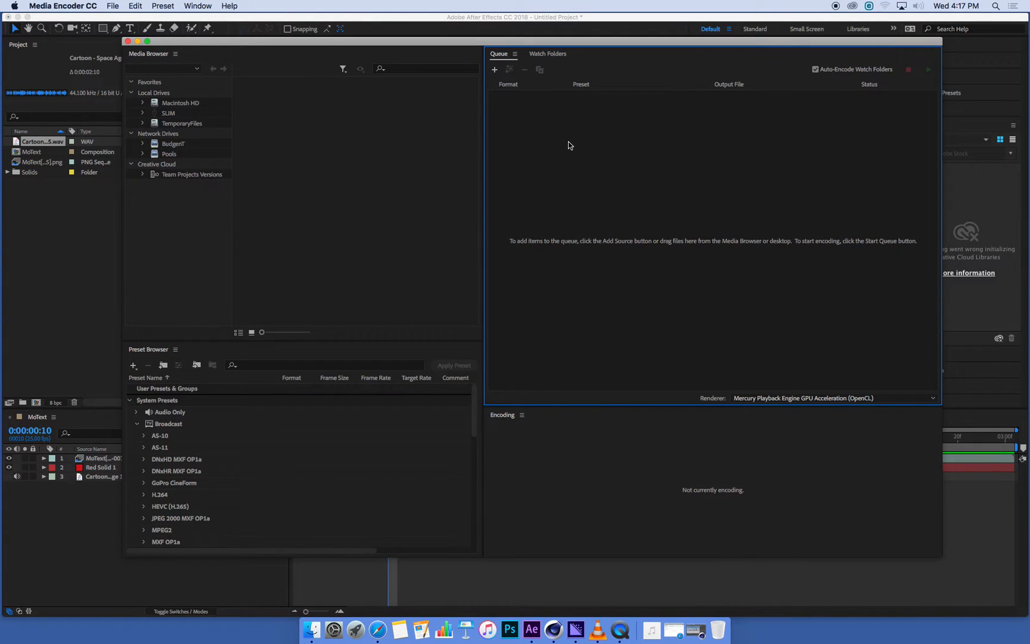
pyautogui.moveTo(576, 174)
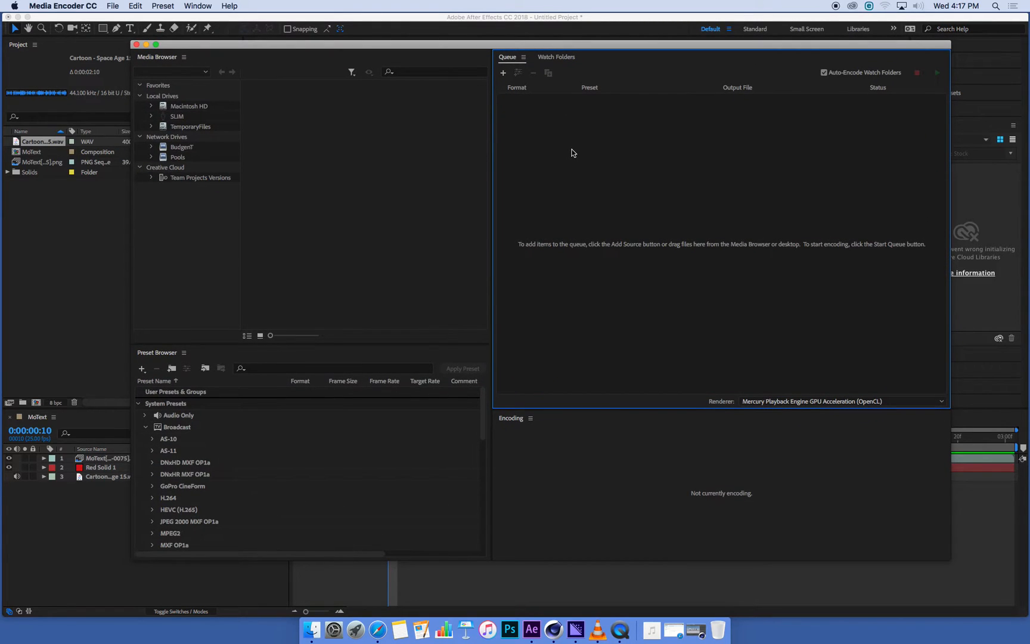
pyautogui.moveTo(649, 185)
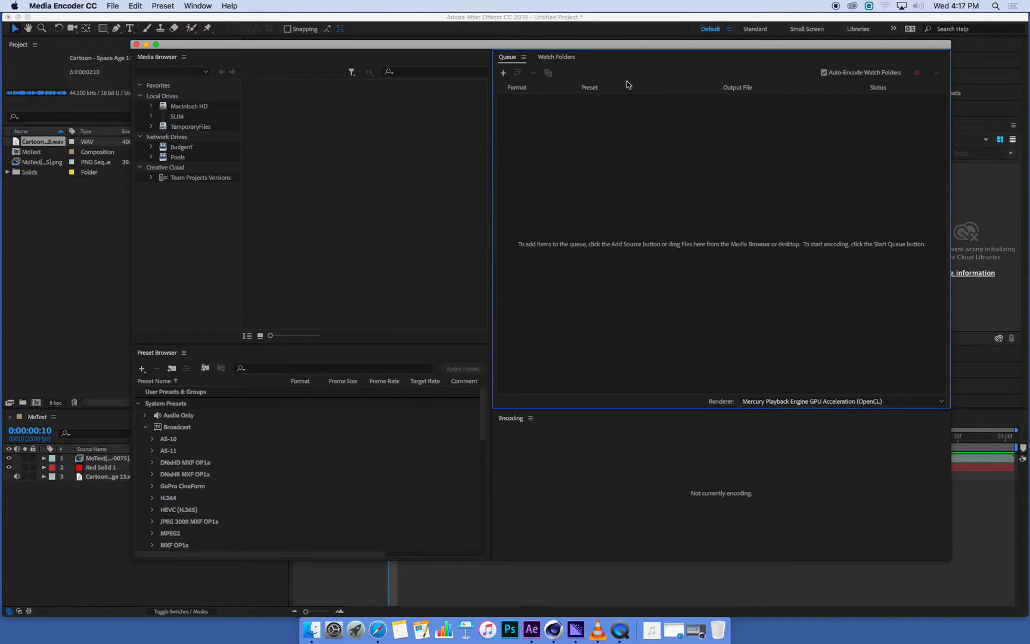
pyautogui.moveTo(104, 230)
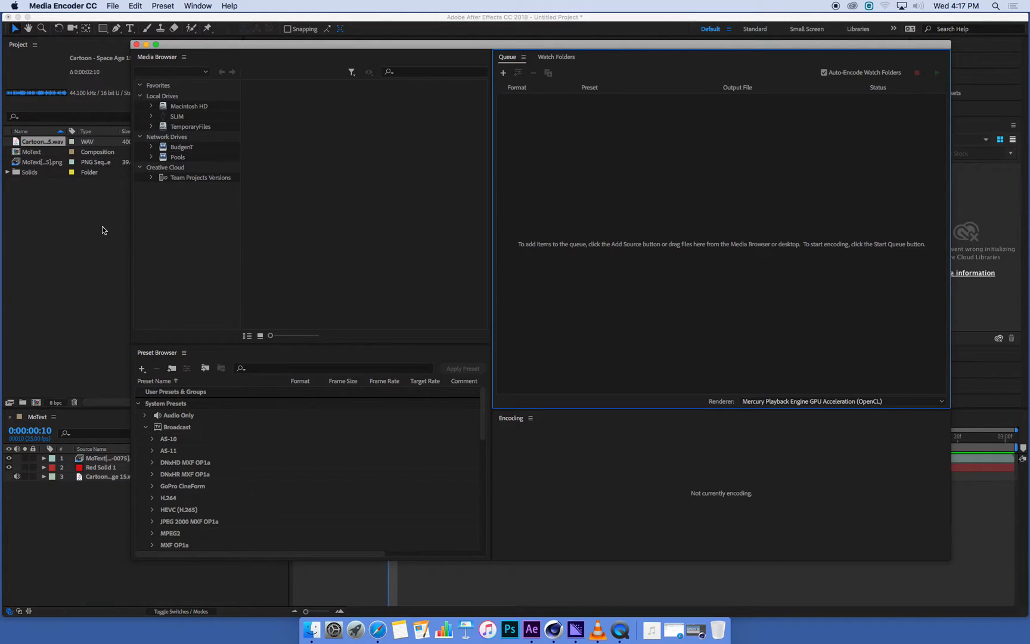
# - Switch between After Effects and the Cinema 4D scene so MoText lands in the Media Encoder queue
pyautogui.click(535, 629)
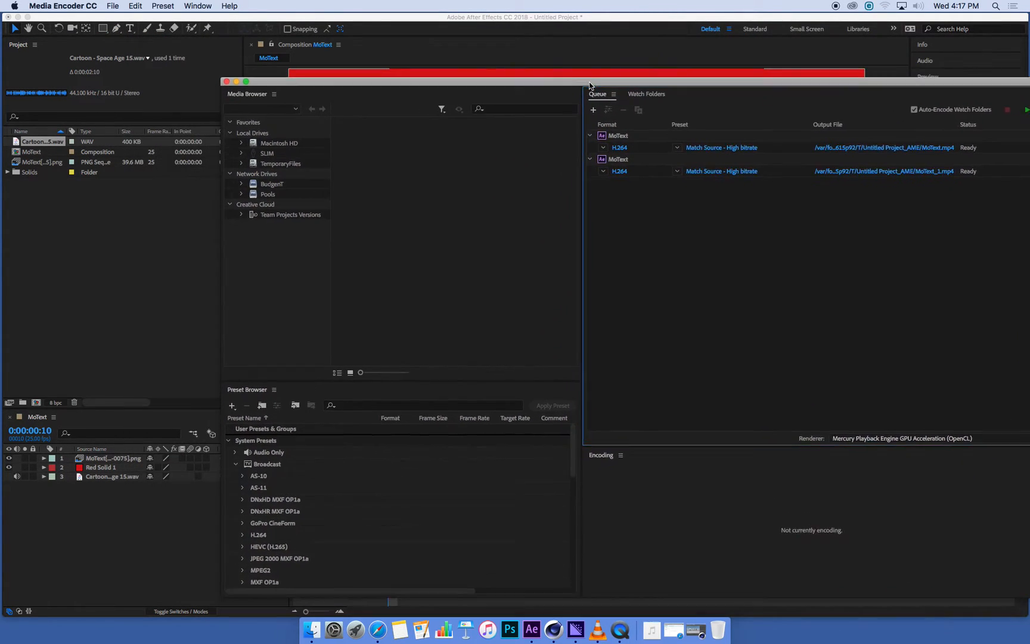
pyautogui.click(535, 629)
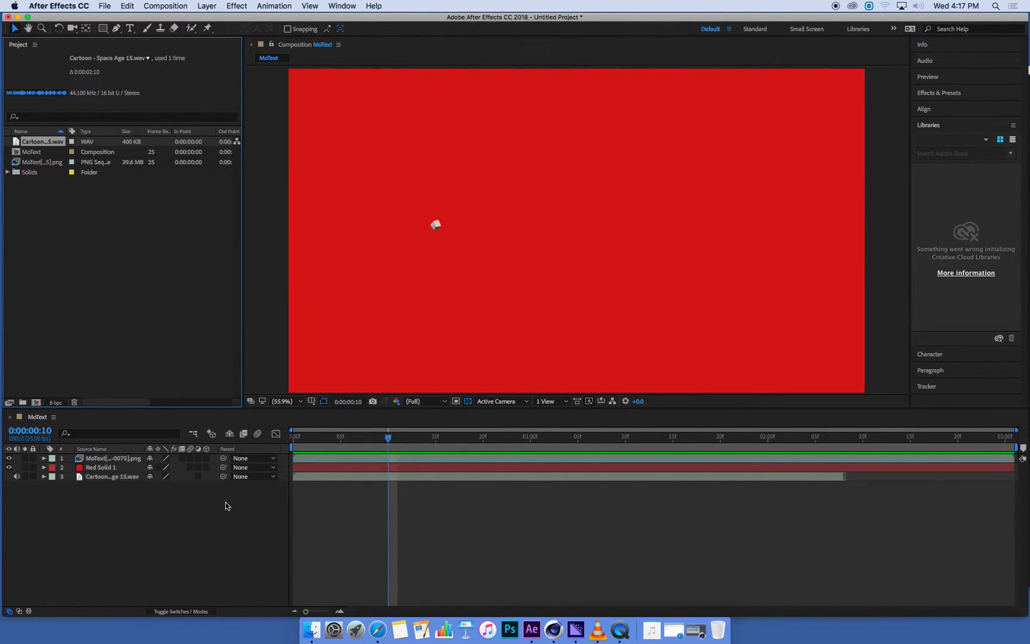
pyautogui.click(559, 629)
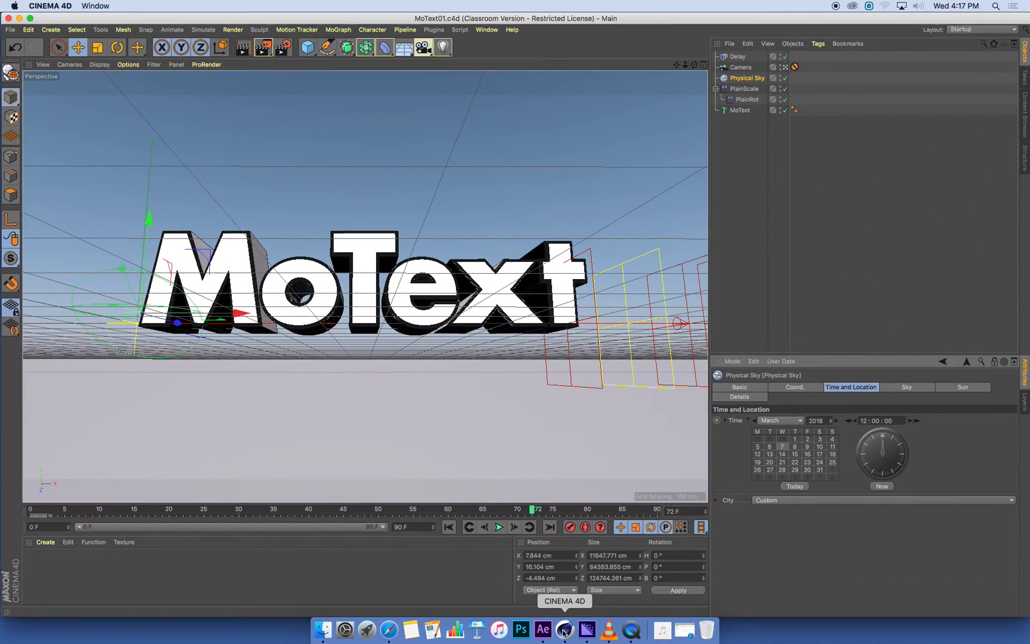
pyautogui.click(543, 629)
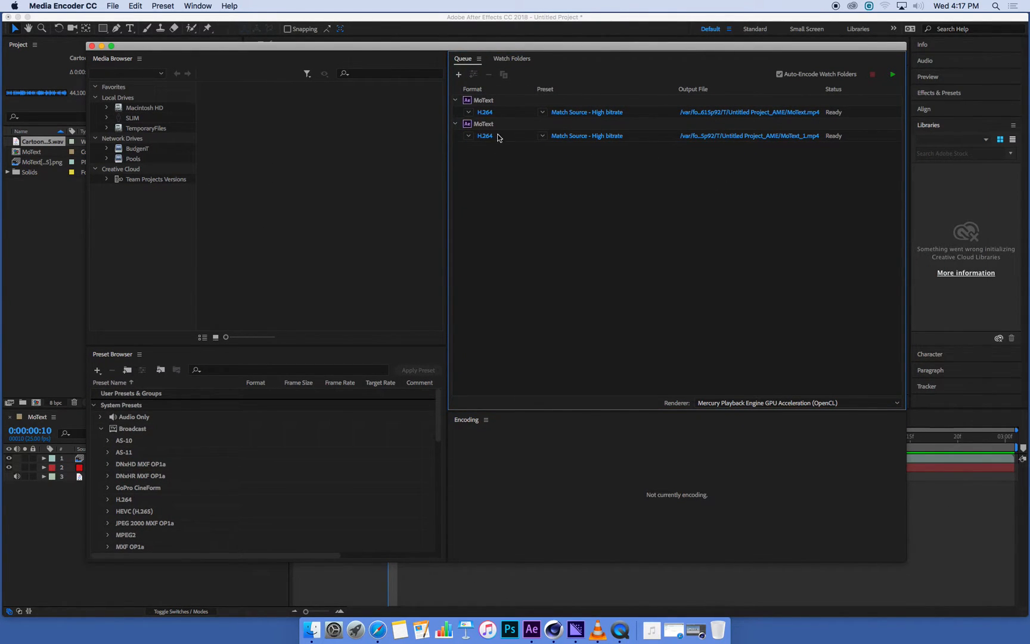
# - Remove the duplicate MoText job, leaving one H.264 item queued
pyautogui.click(484, 124)
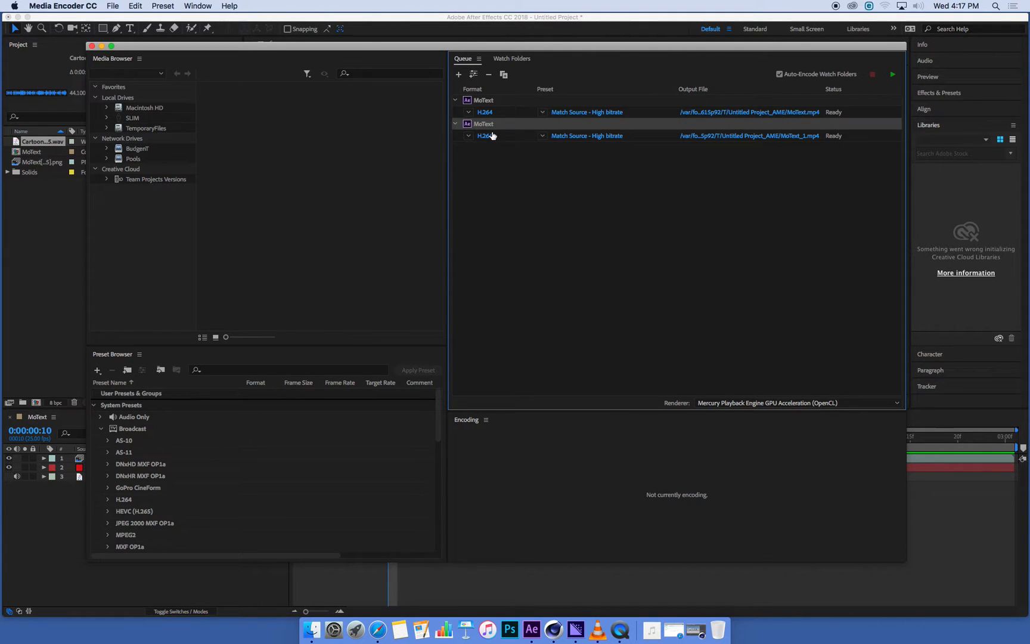
pyautogui.click(488, 74)
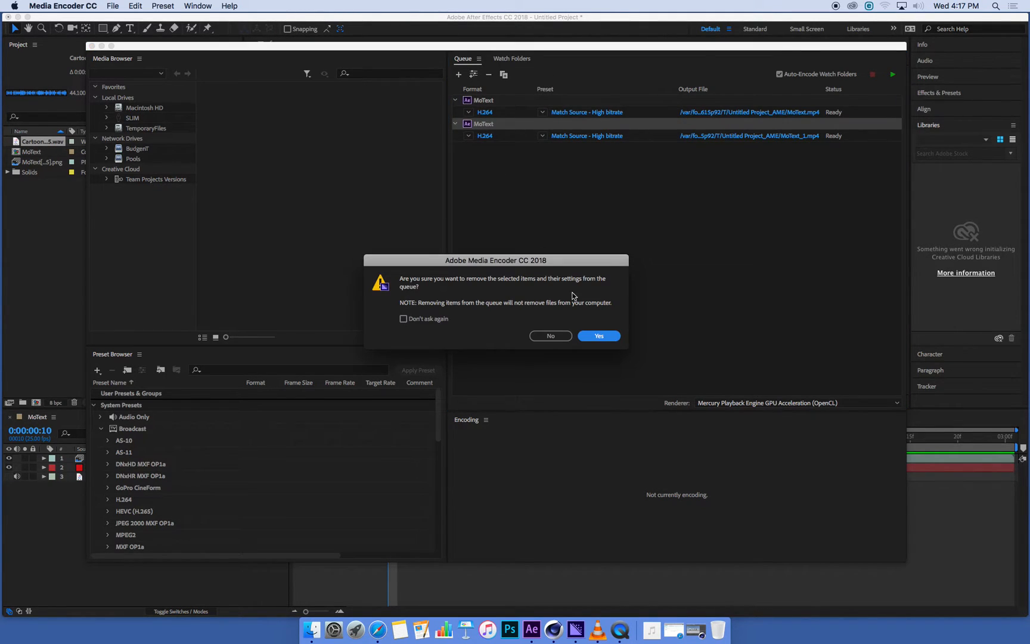
pyautogui.click(599, 336)
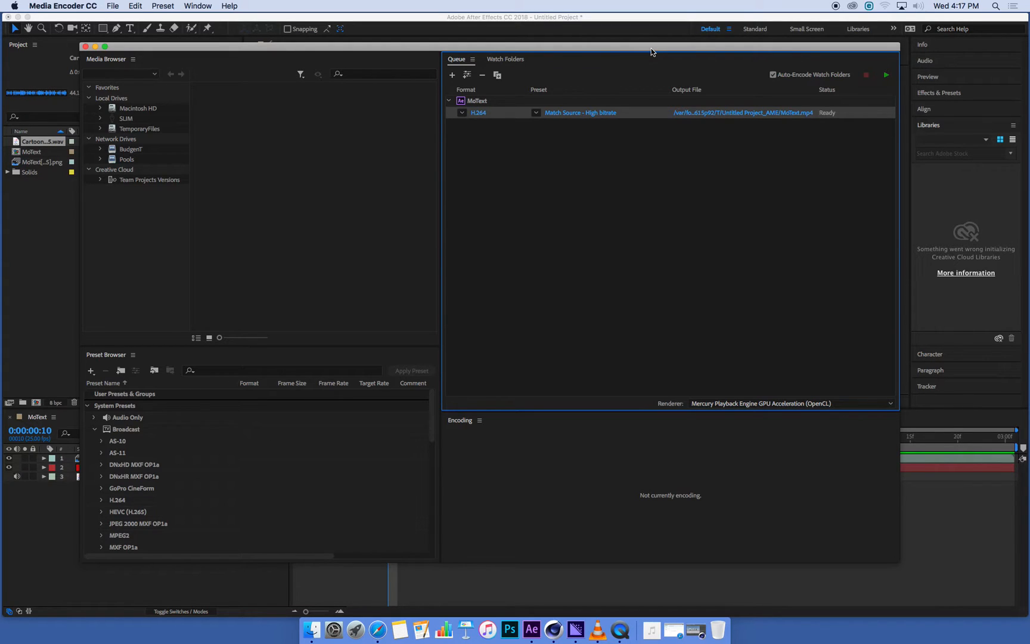
pyautogui.moveTo(470, 78)
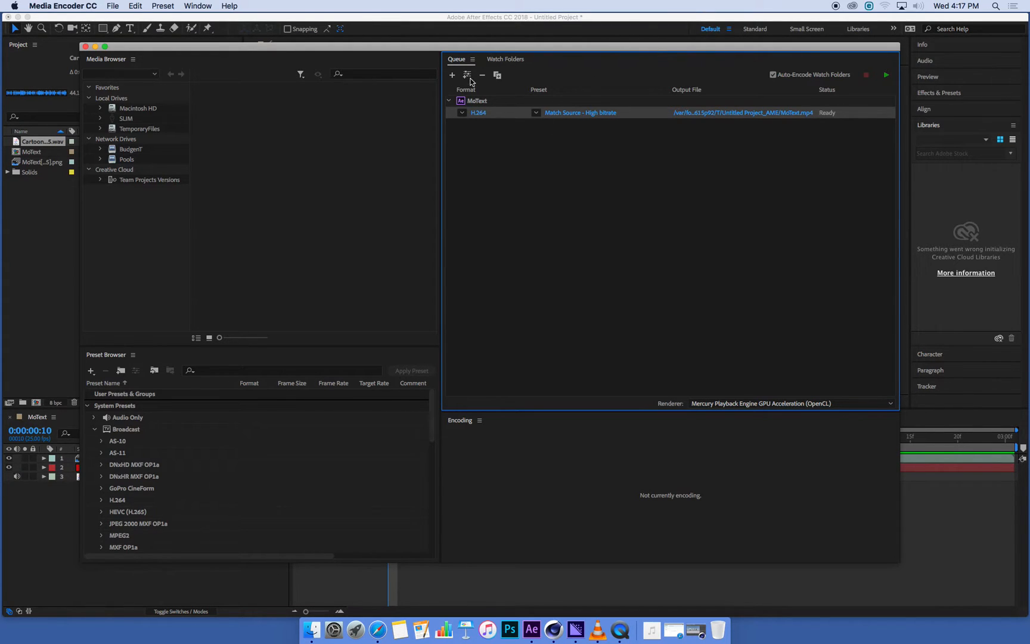
pyautogui.moveTo(623, 67)
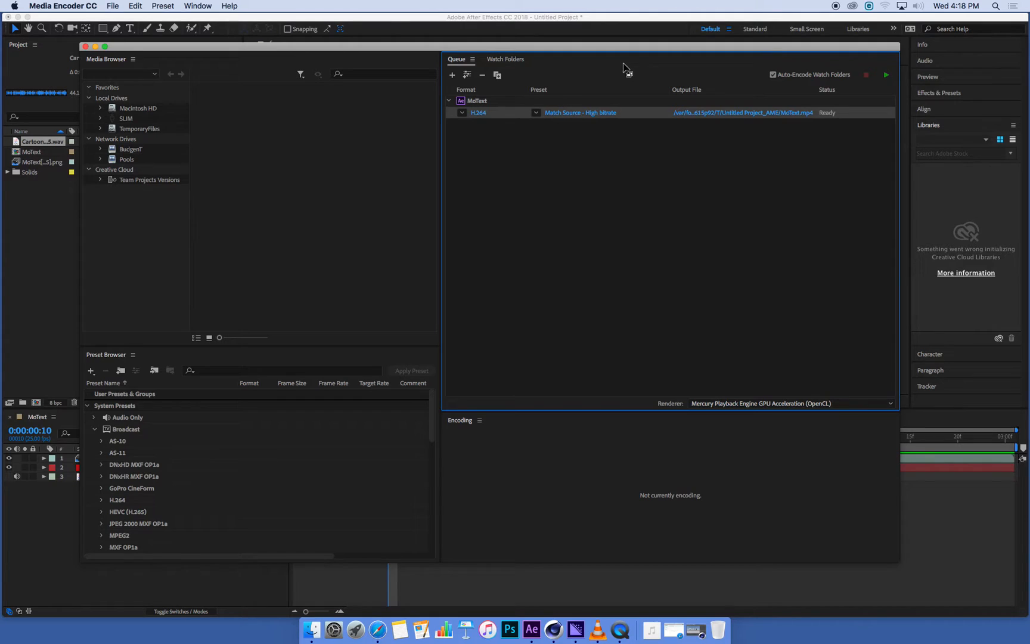
pyautogui.moveTo(548, 61)
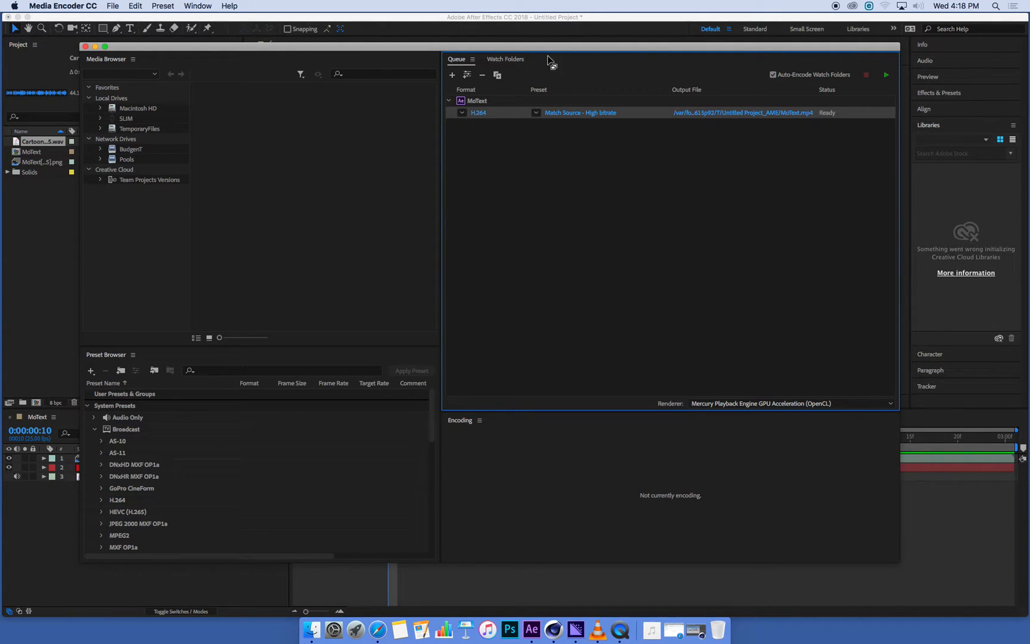
pyautogui.moveTo(469, 129)
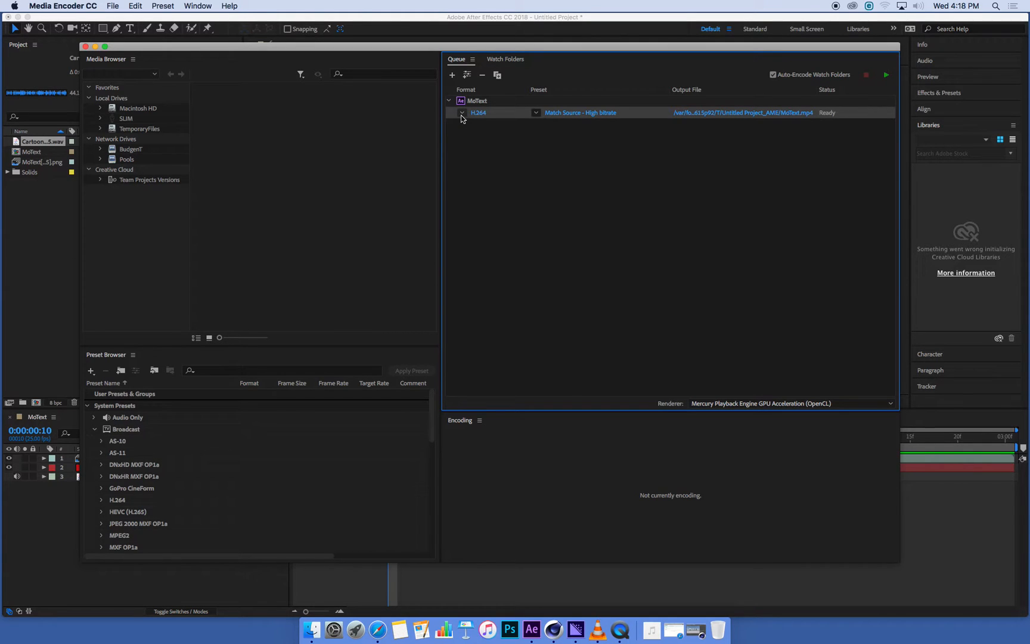
pyautogui.click(533, 113)
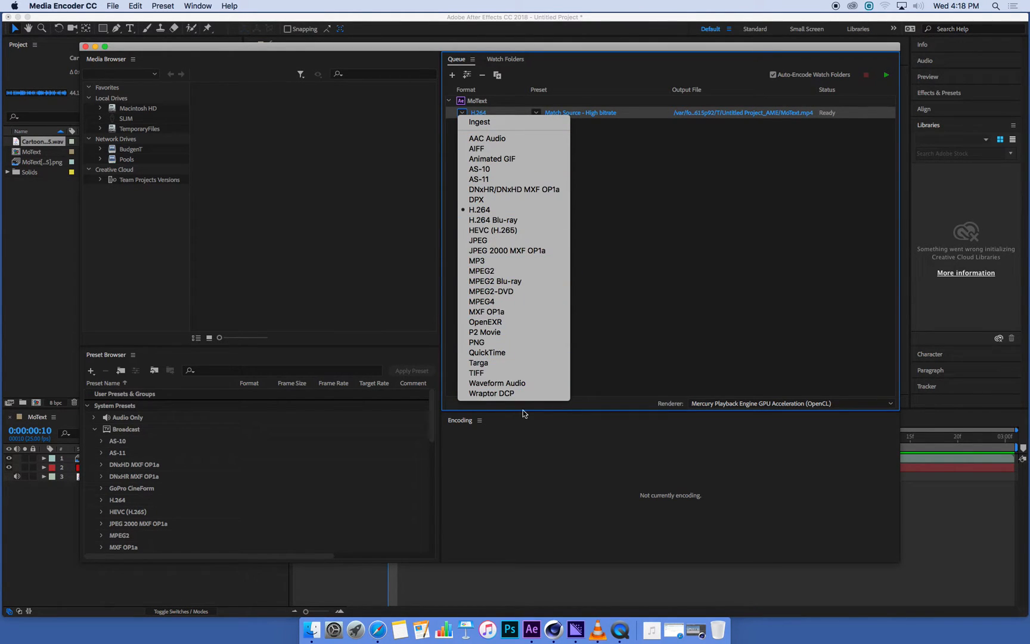
pyautogui.moveTo(504, 372)
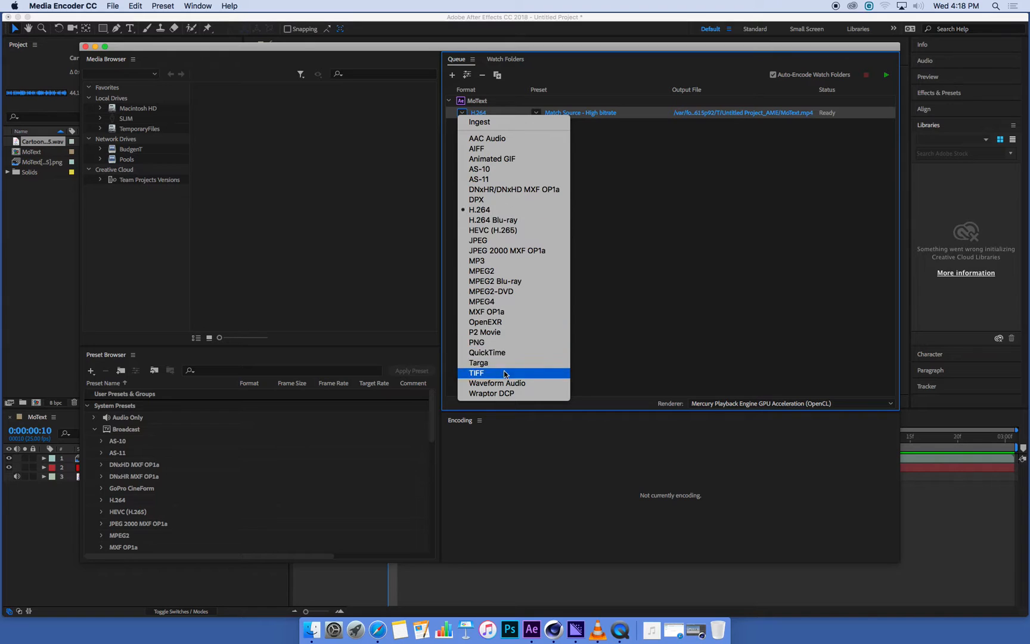
pyautogui.moveTo(523, 122)
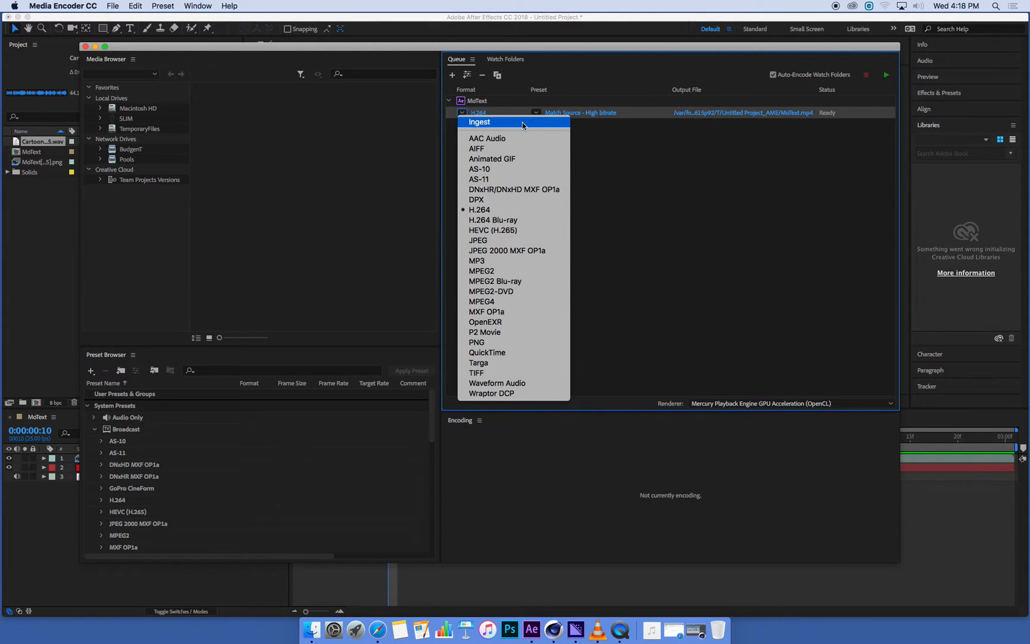
pyautogui.moveTo(524, 209)
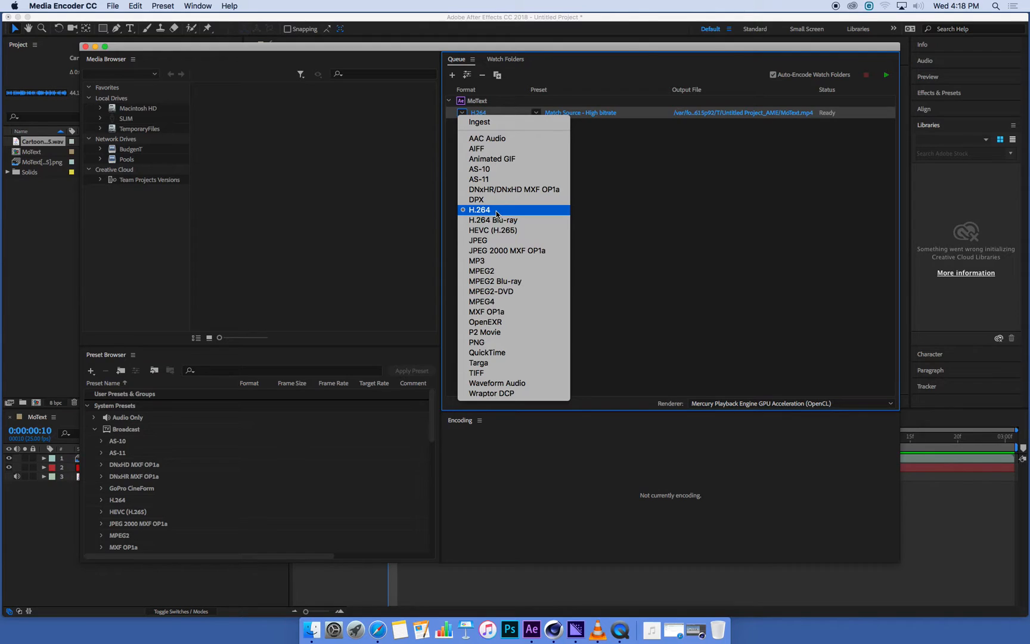
pyautogui.moveTo(487, 212)
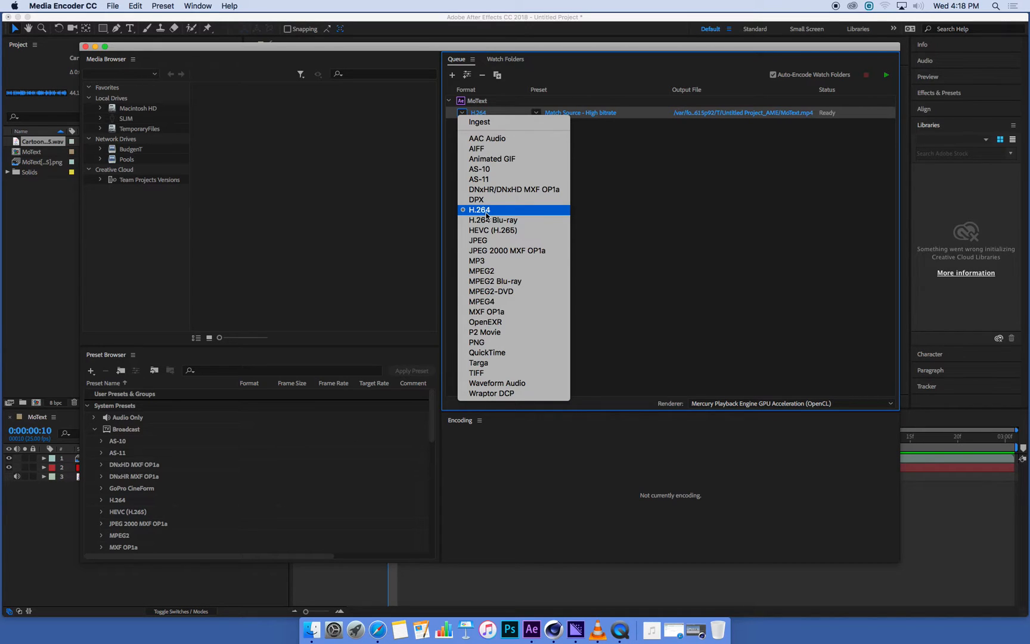
pyautogui.click(478, 209)
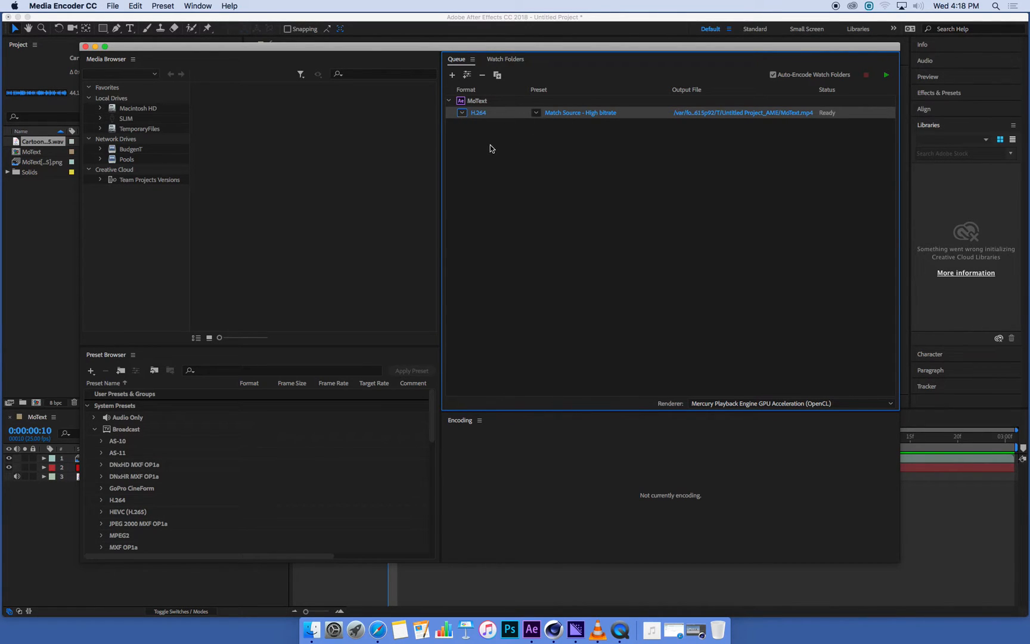
pyautogui.moveTo(609, 163)
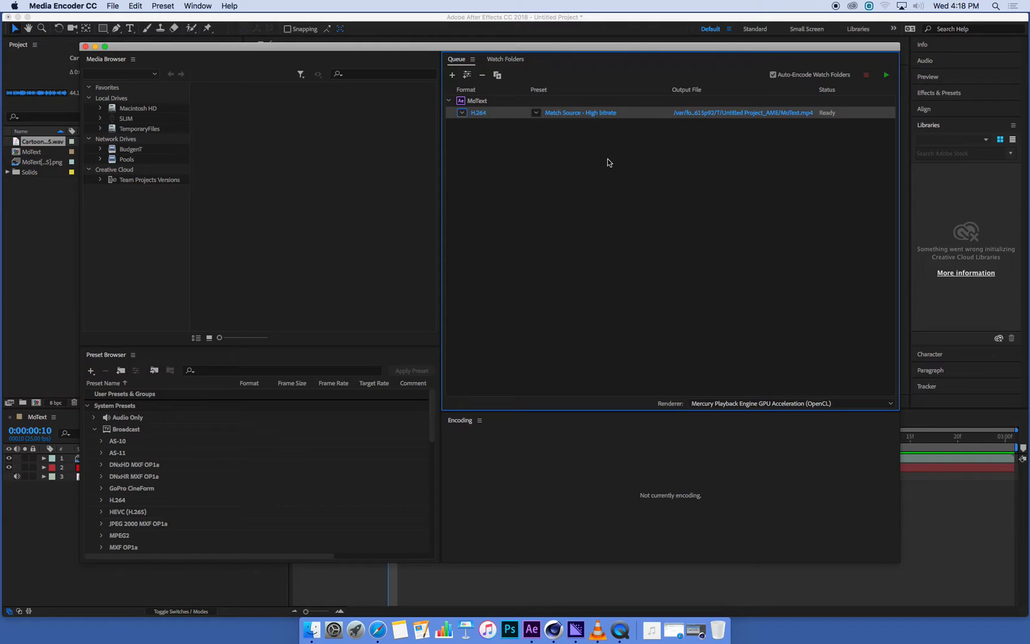
pyautogui.moveTo(463, 124)
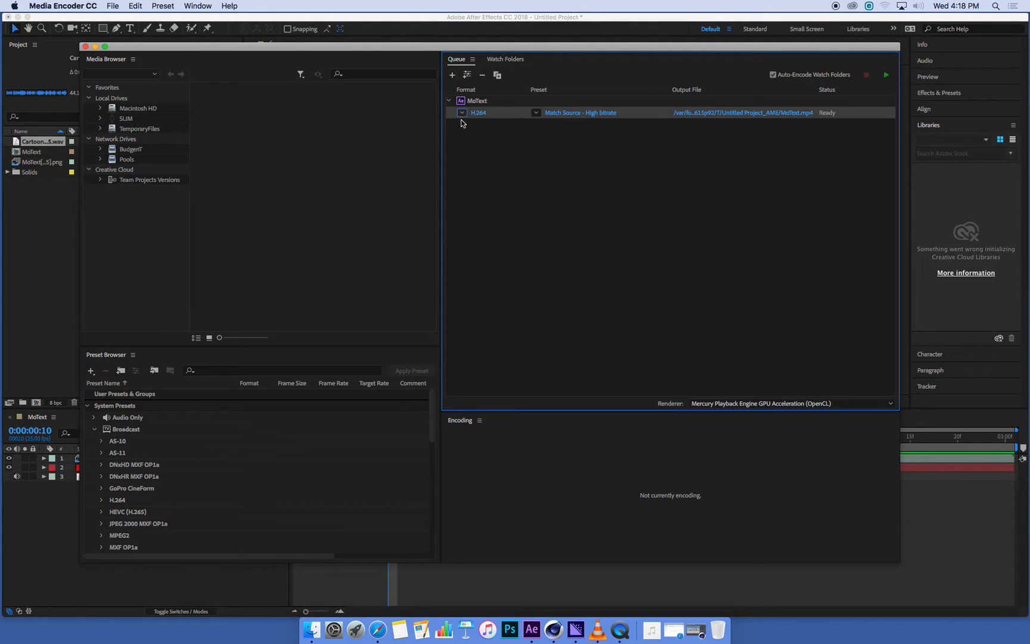
pyautogui.moveTo(494, 147)
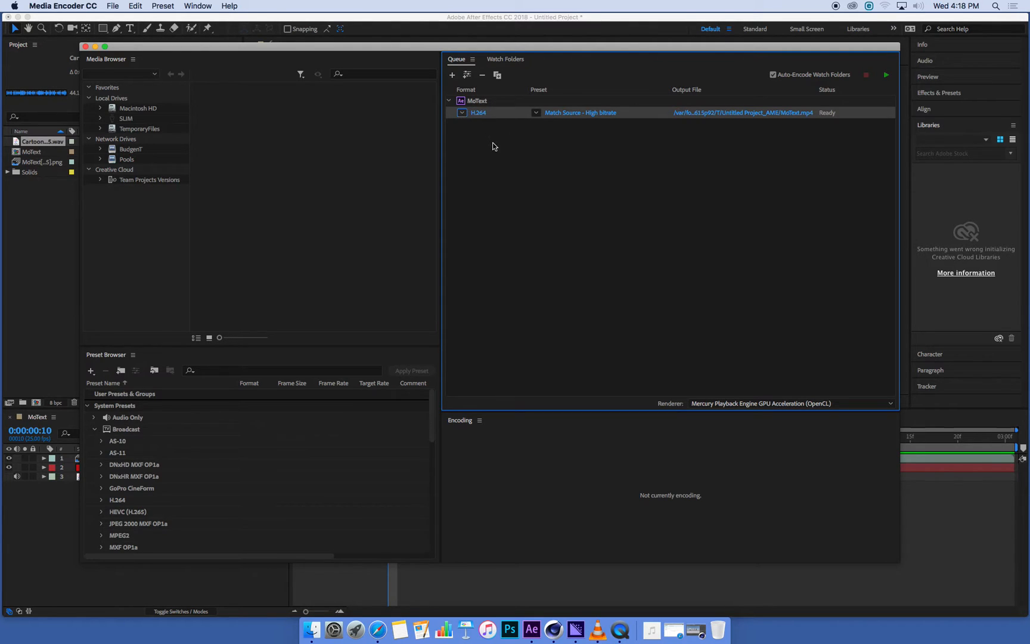
pyautogui.moveTo(503, 167)
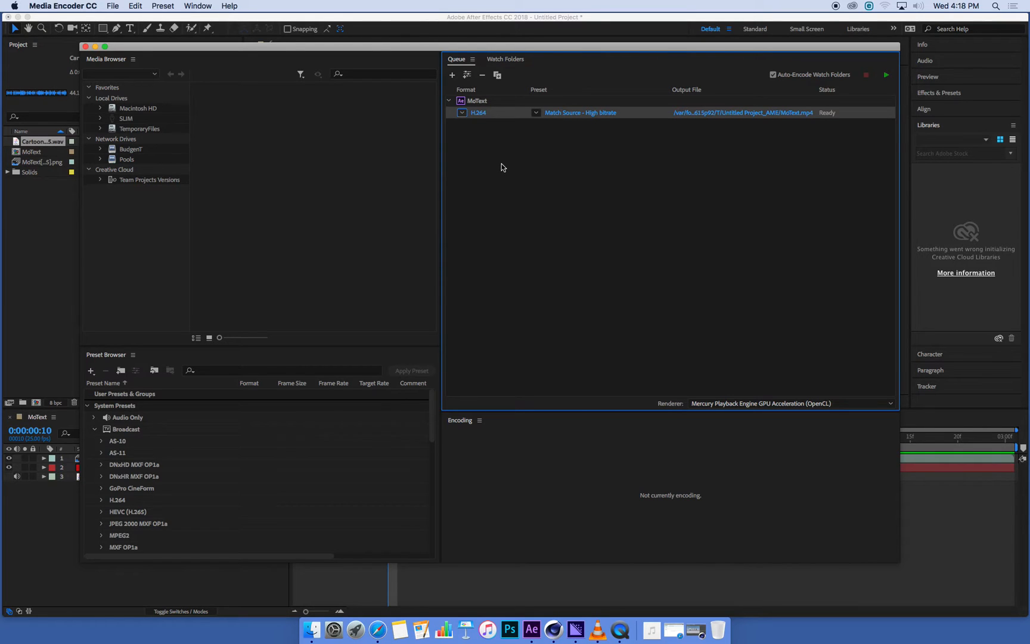
pyautogui.moveTo(481, 124)
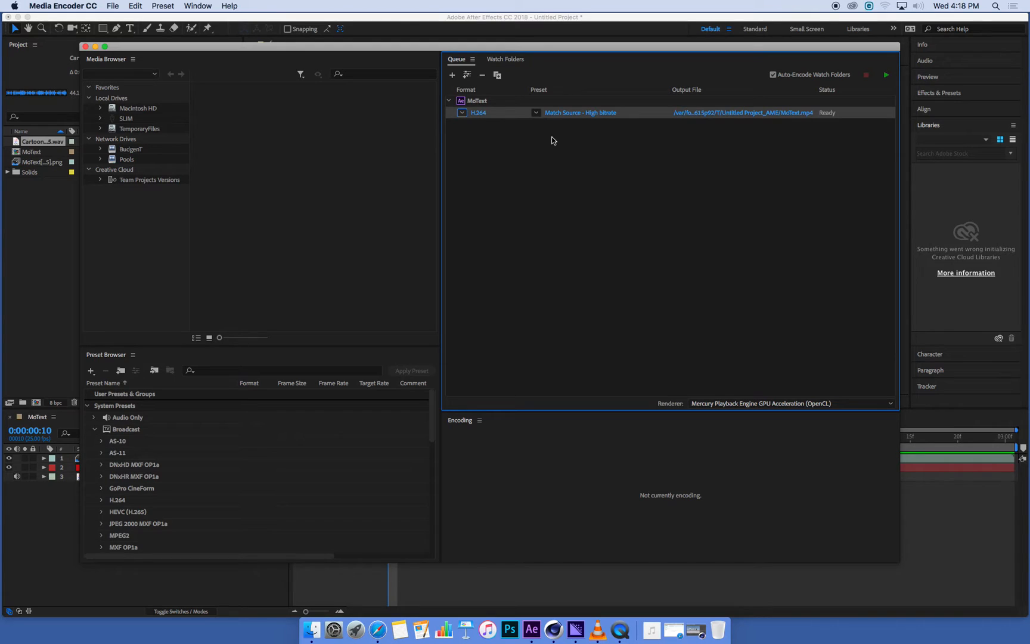
pyautogui.moveTo(488, 124)
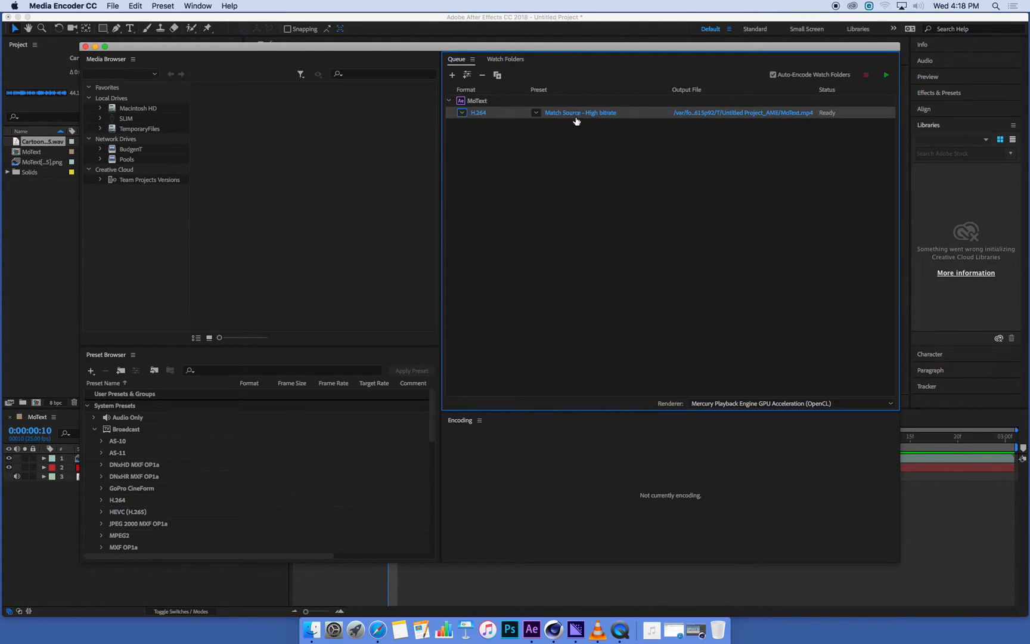
pyautogui.moveTo(564, 114)
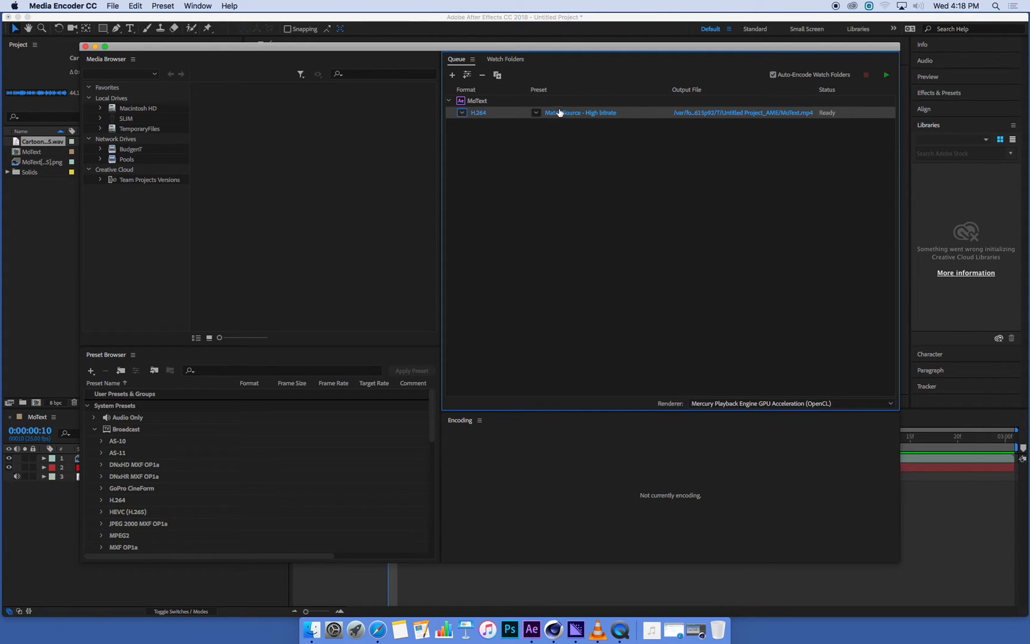
pyautogui.moveTo(618, 153)
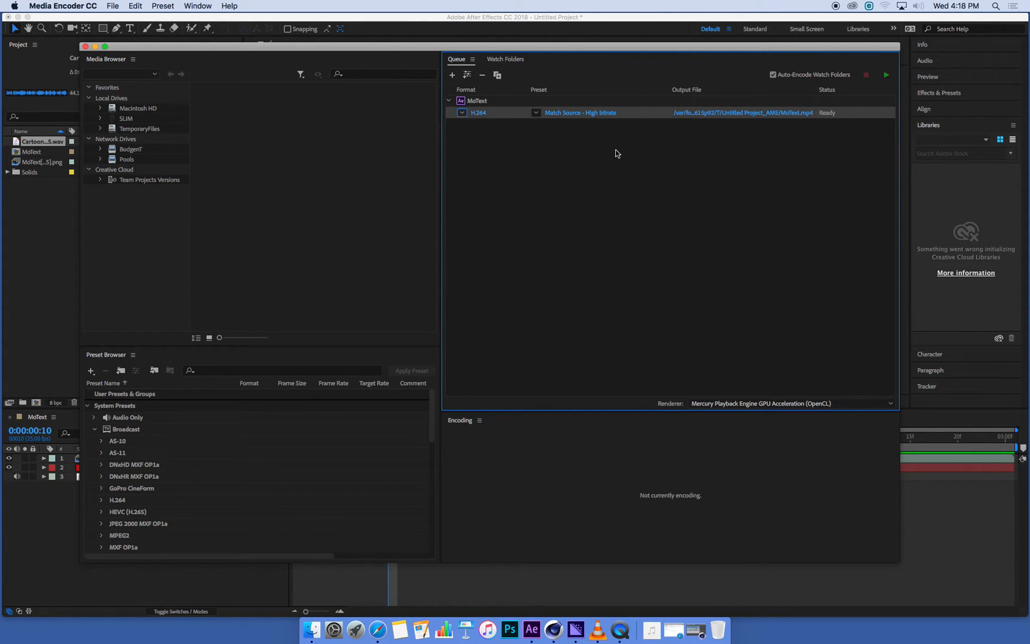
pyautogui.moveTo(613, 144)
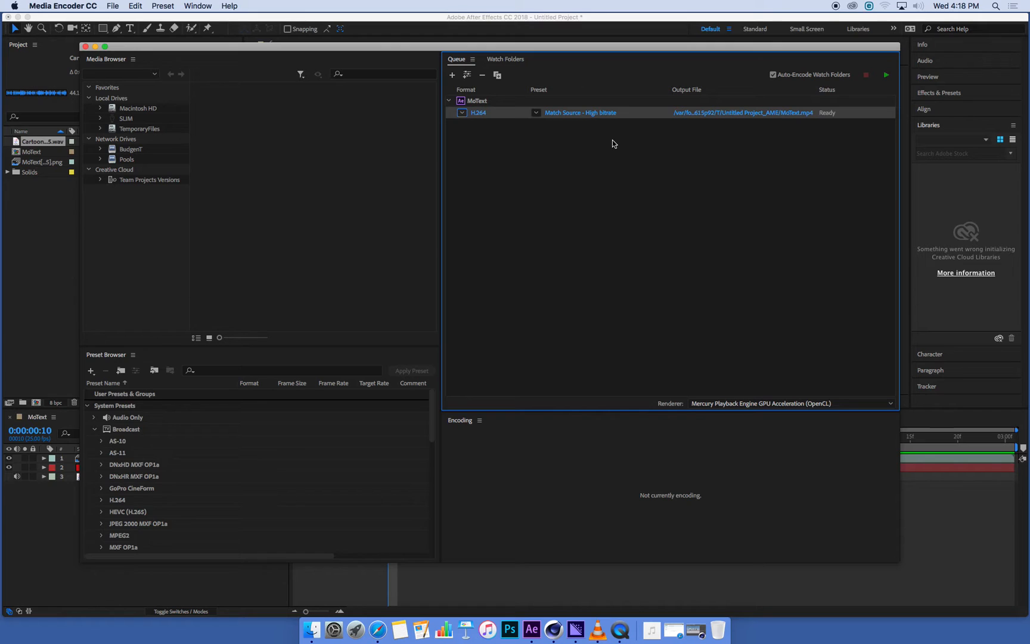
pyautogui.moveTo(599, 139)
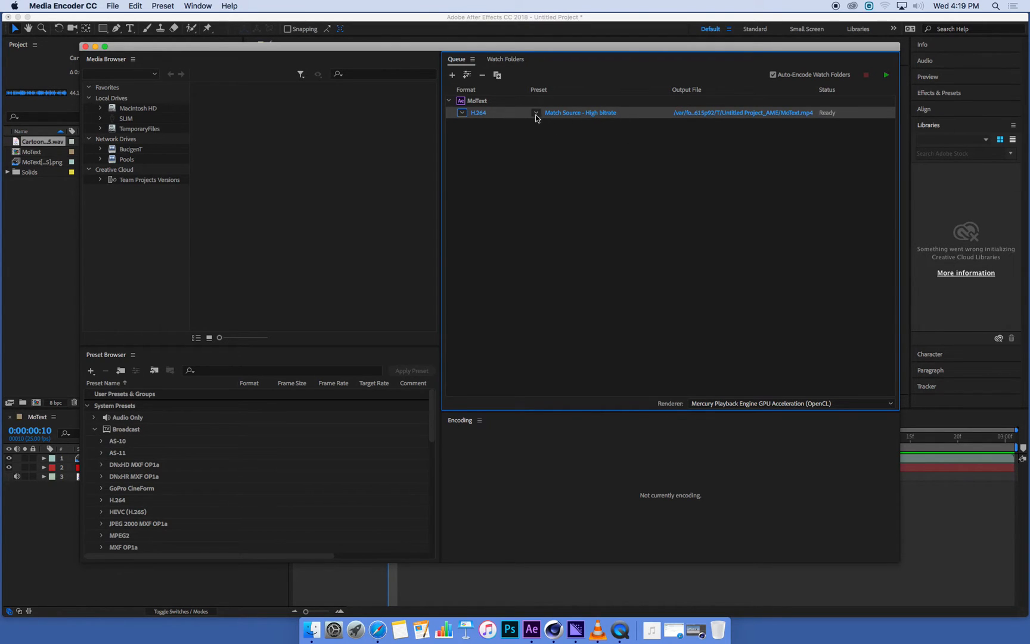
pyautogui.click(536, 113)
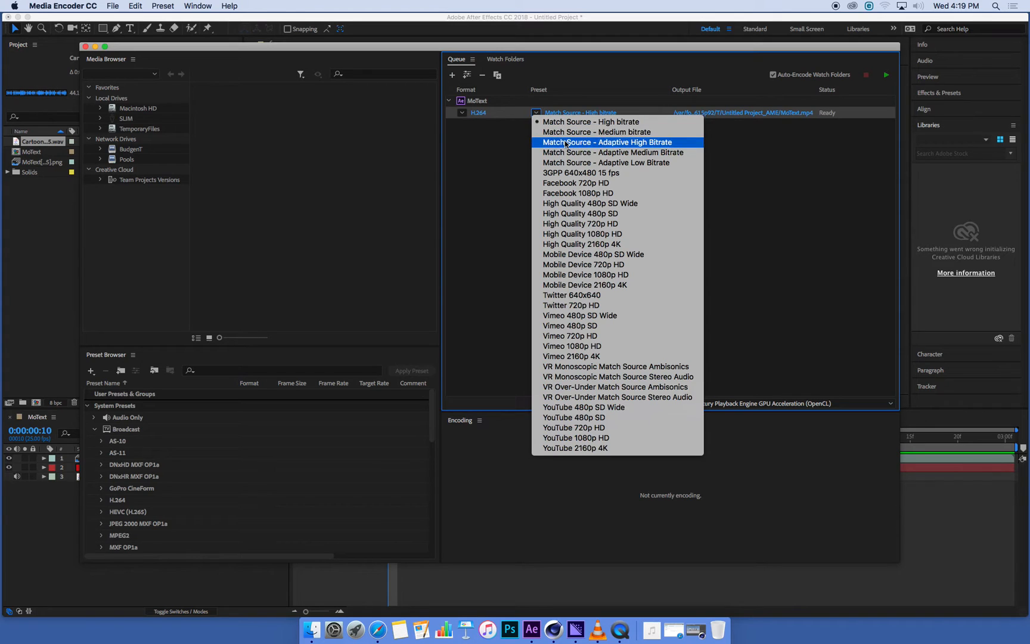
pyautogui.moveTo(596, 437)
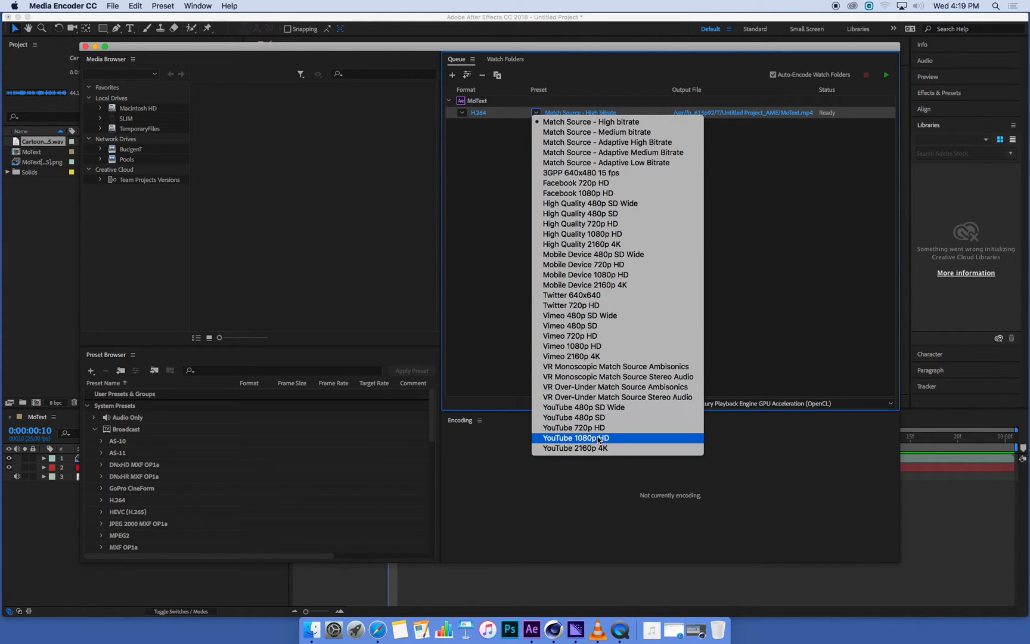
pyautogui.moveTo(589, 296)
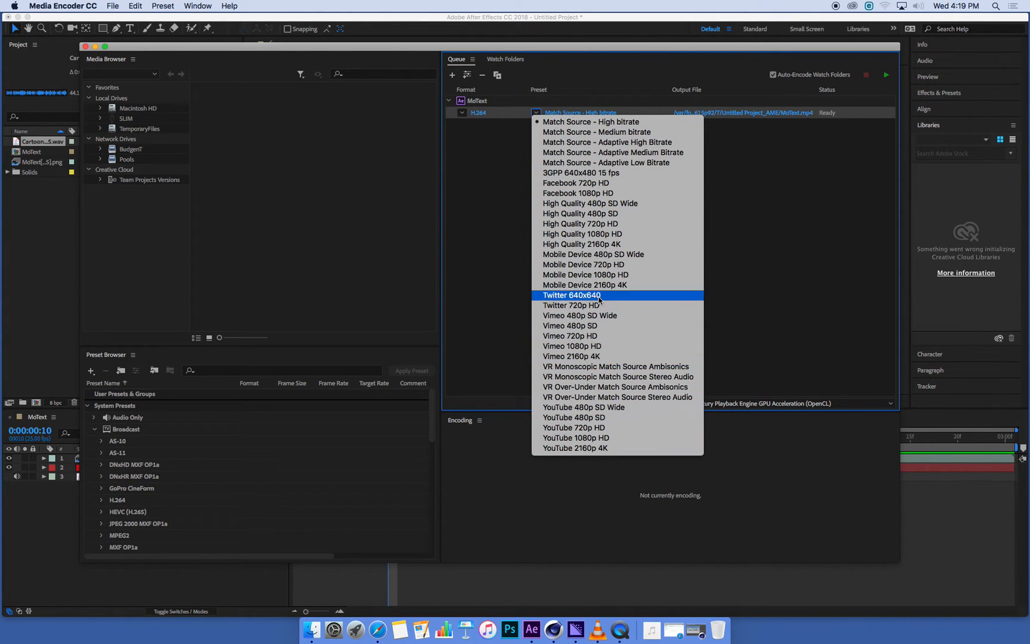
pyautogui.moveTo(536, 109)
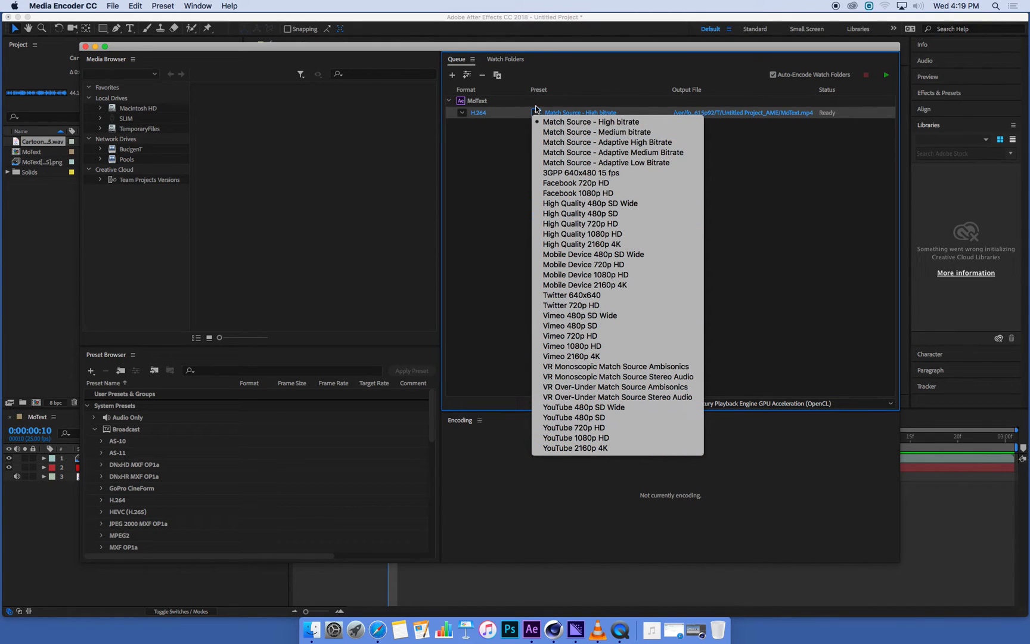
pyautogui.moveTo(605, 122)
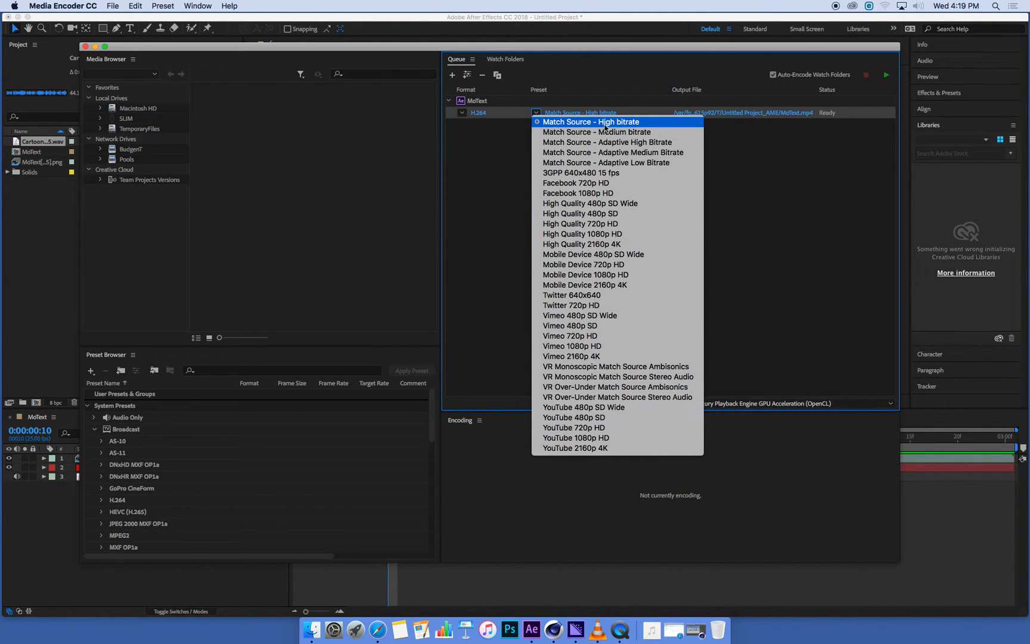
pyautogui.click(590, 122)
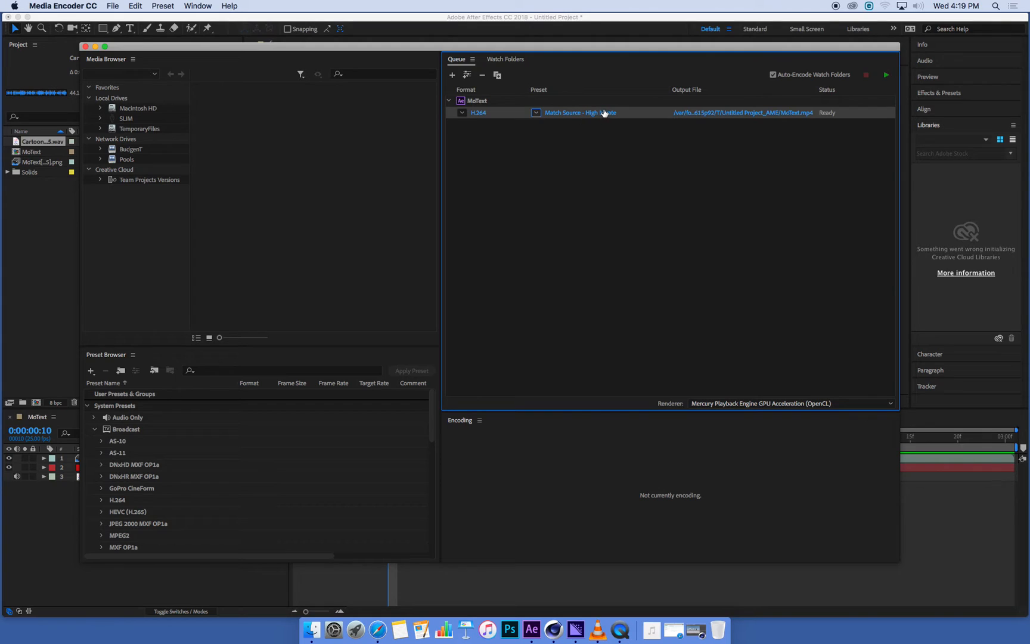
pyautogui.moveTo(751, 97)
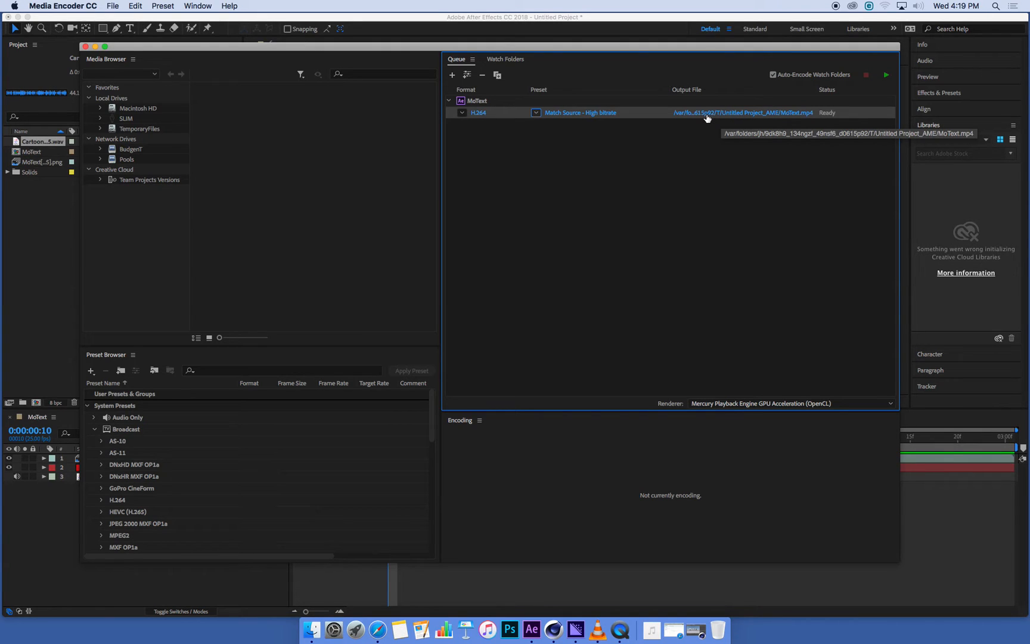
pyautogui.moveTo(743, 125)
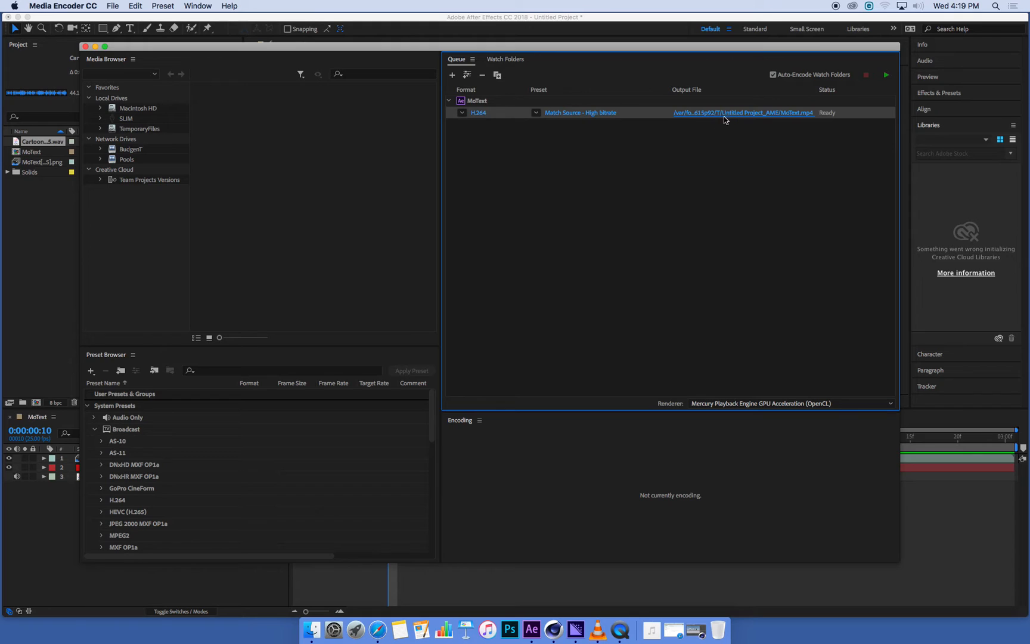
# - Set the job's output to MoText Movie.mp4 in Desktop > Motext render
pyautogui.click(743, 113)
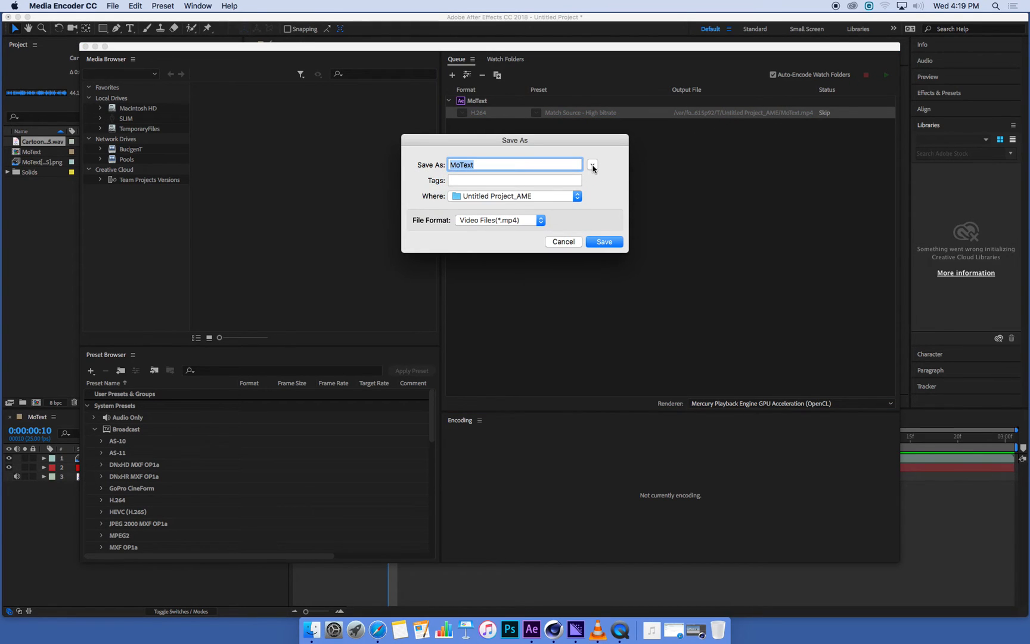
pyautogui.click(591, 165)
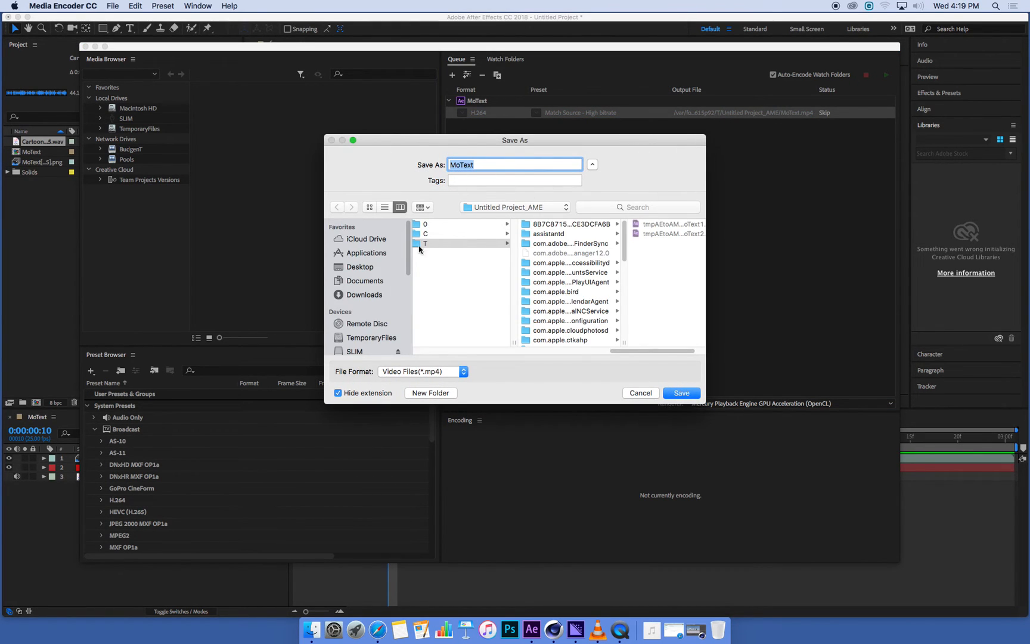
pyautogui.click(360, 267)
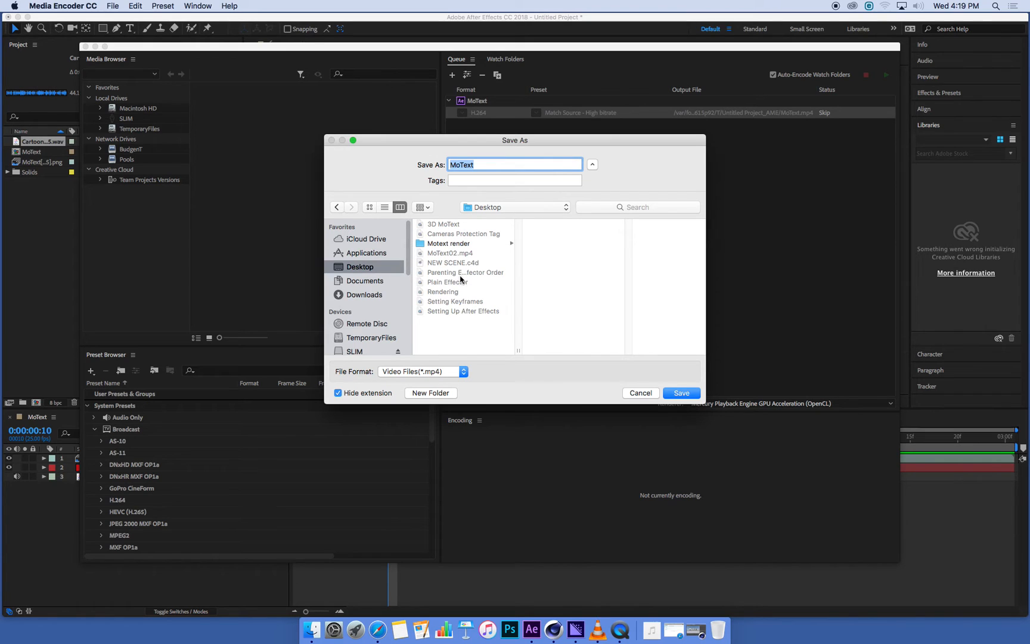
pyautogui.click(448, 243)
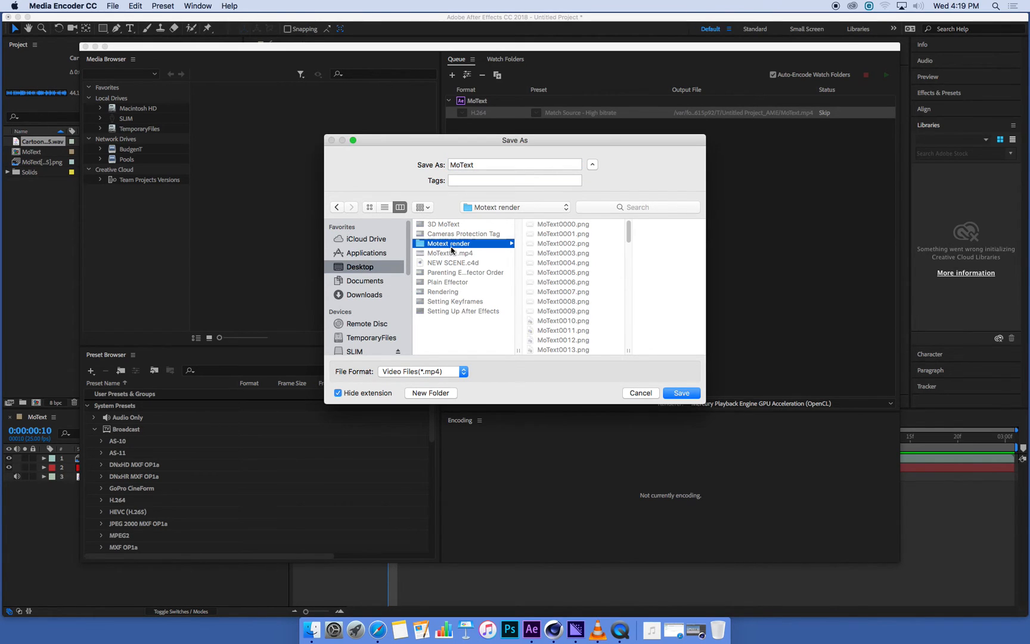
pyautogui.click(514, 165)
pyautogui.write(' M')
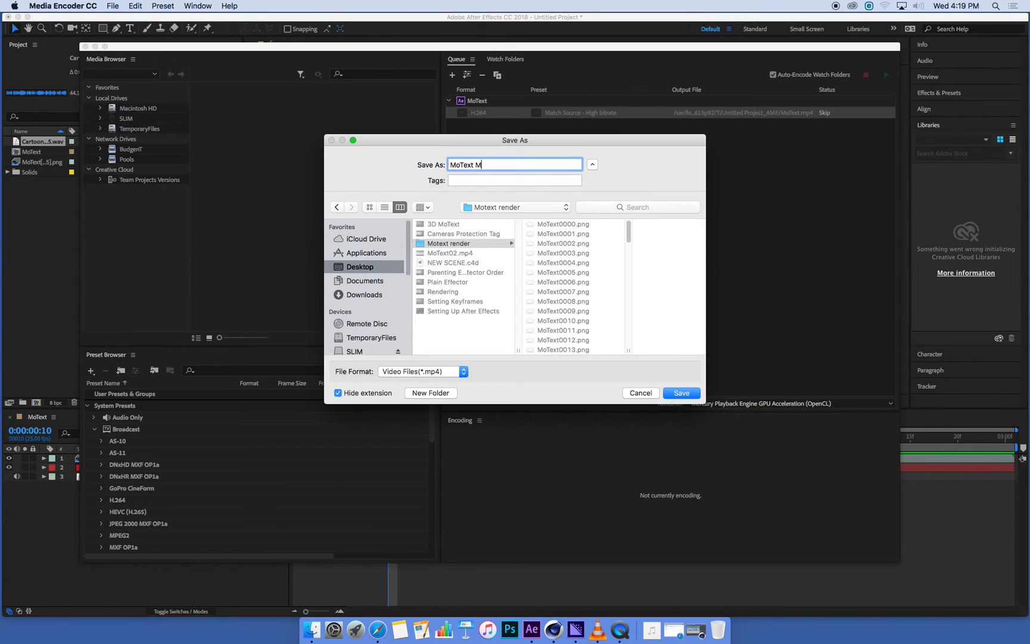
pyautogui.write('ovie')
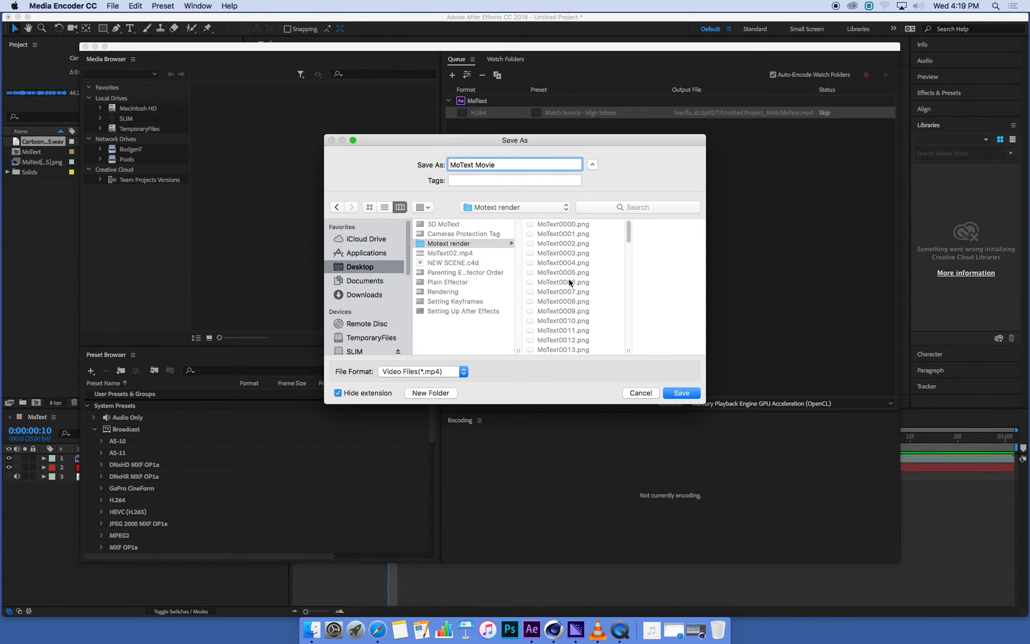
pyautogui.click(681, 393)
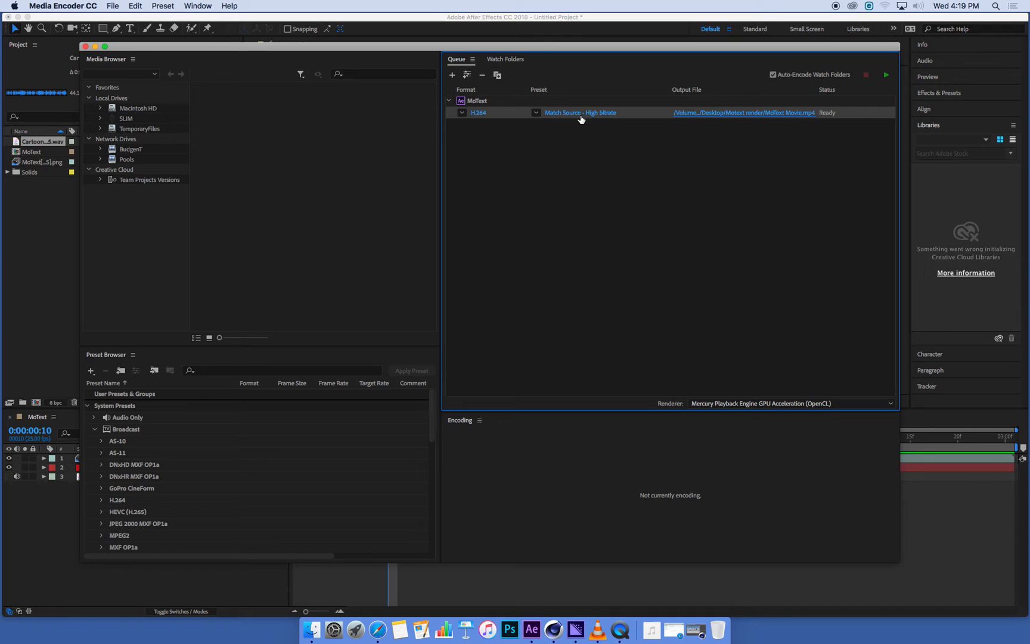
pyautogui.moveTo(560, 121)
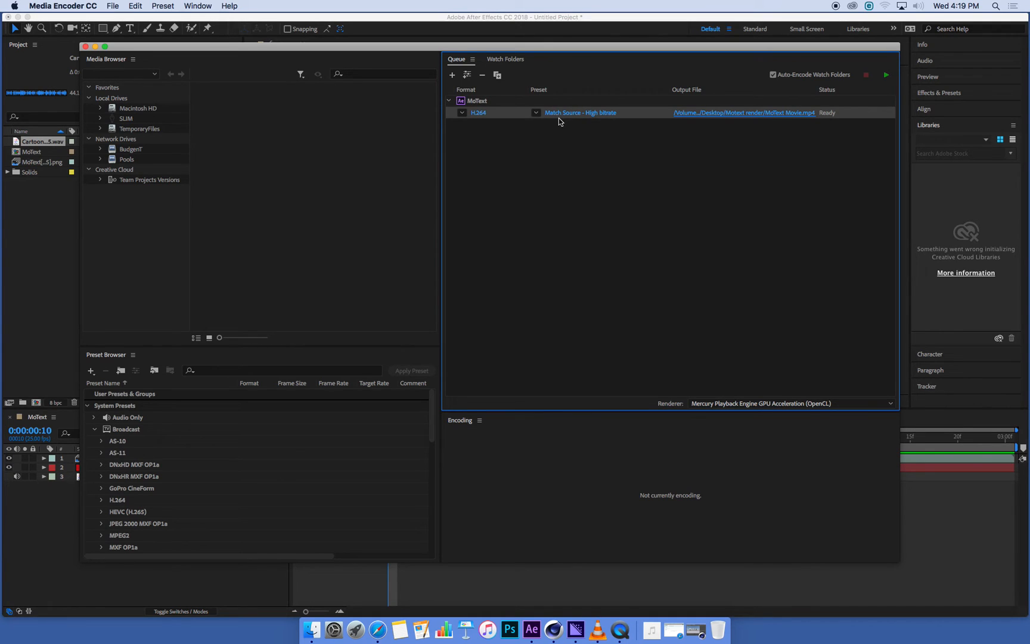
pyautogui.moveTo(610, 125)
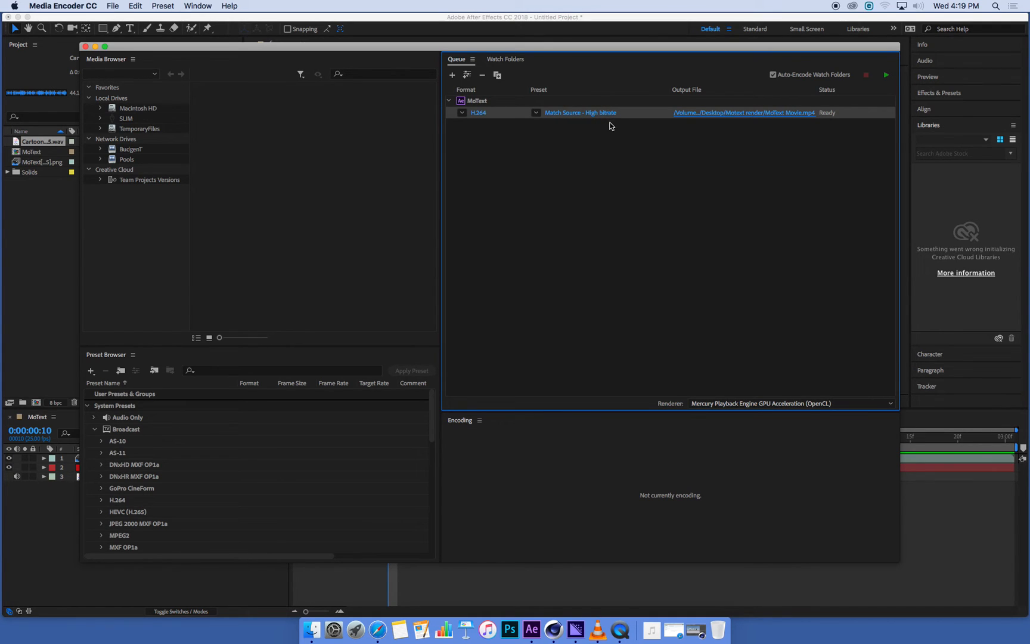
pyautogui.moveTo(768, 88)
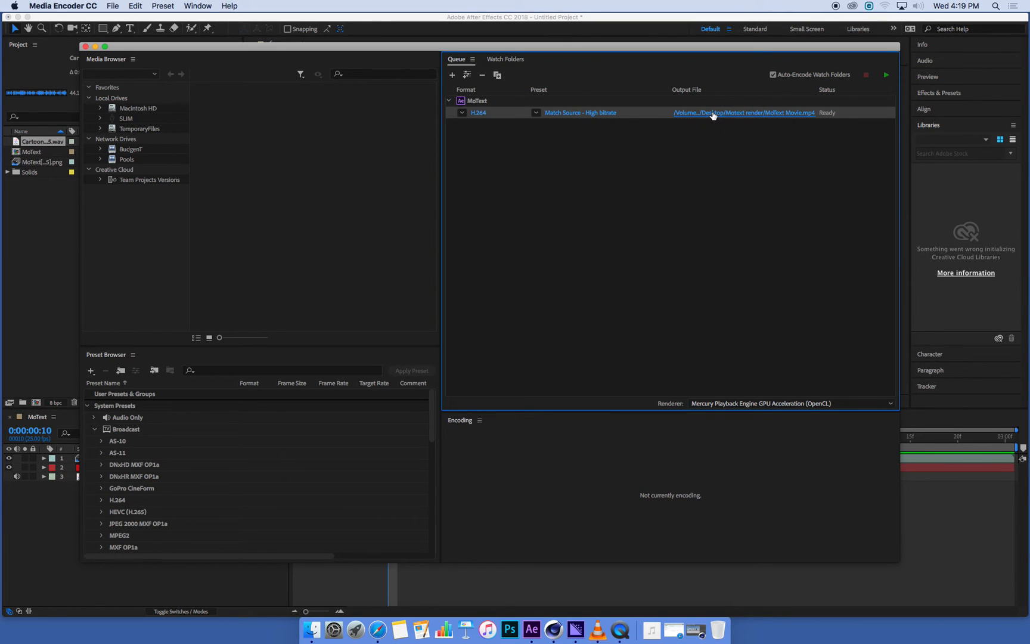
pyautogui.moveTo(884, 75)
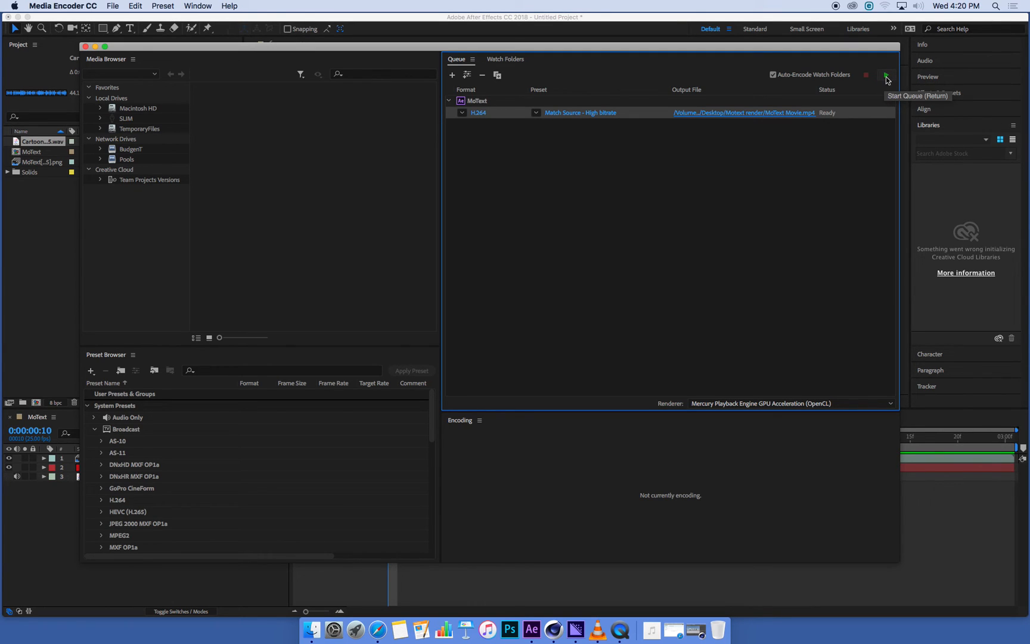
# - Start the queue and let MoText Movie.mp4 encode until the job reads Done
pyautogui.click(884, 74)
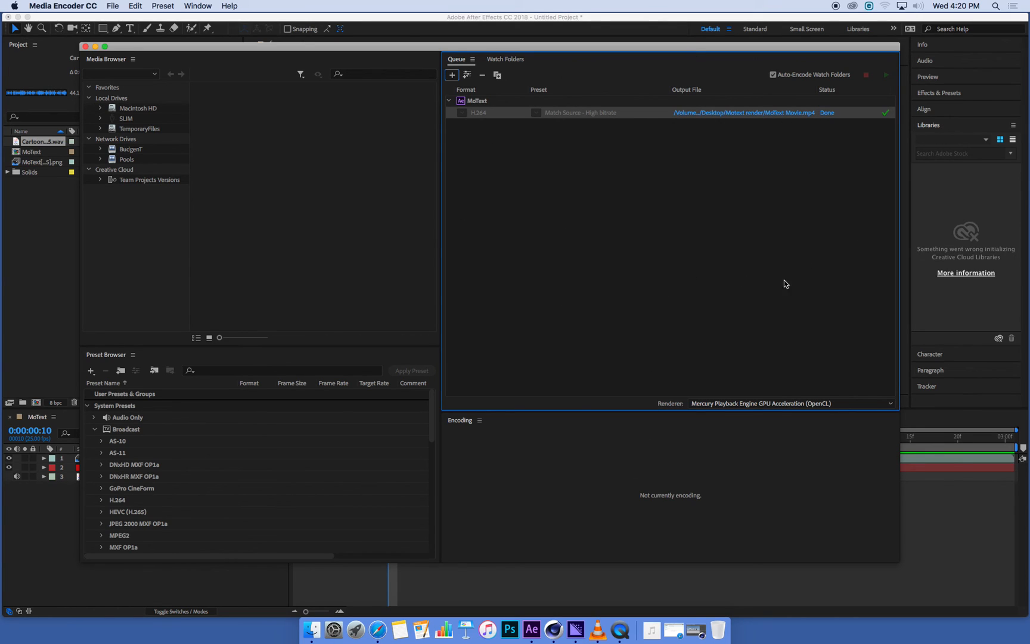
pyautogui.moveTo(812, 271)
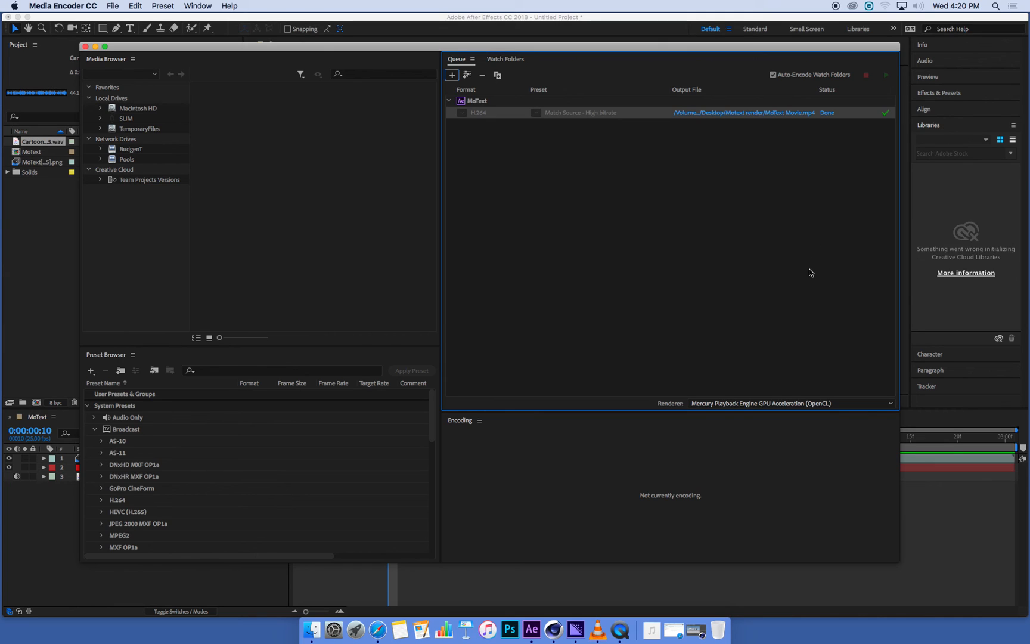
pyautogui.click(315, 627)
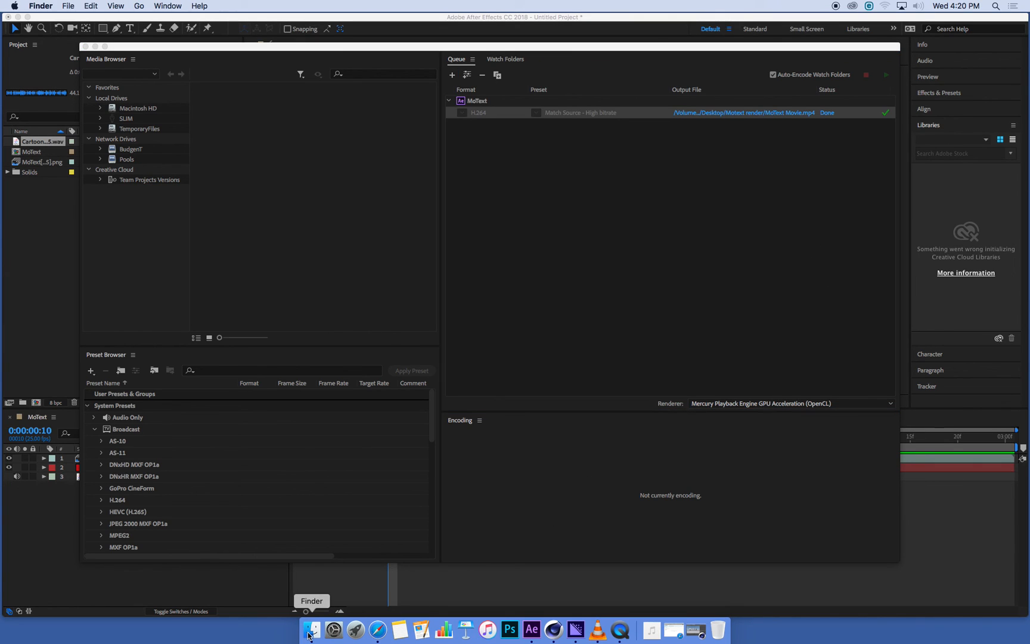
# - Show the Motext render folder in Finder and select MoText Movie.mp4
pyautogui.click(309, 631)
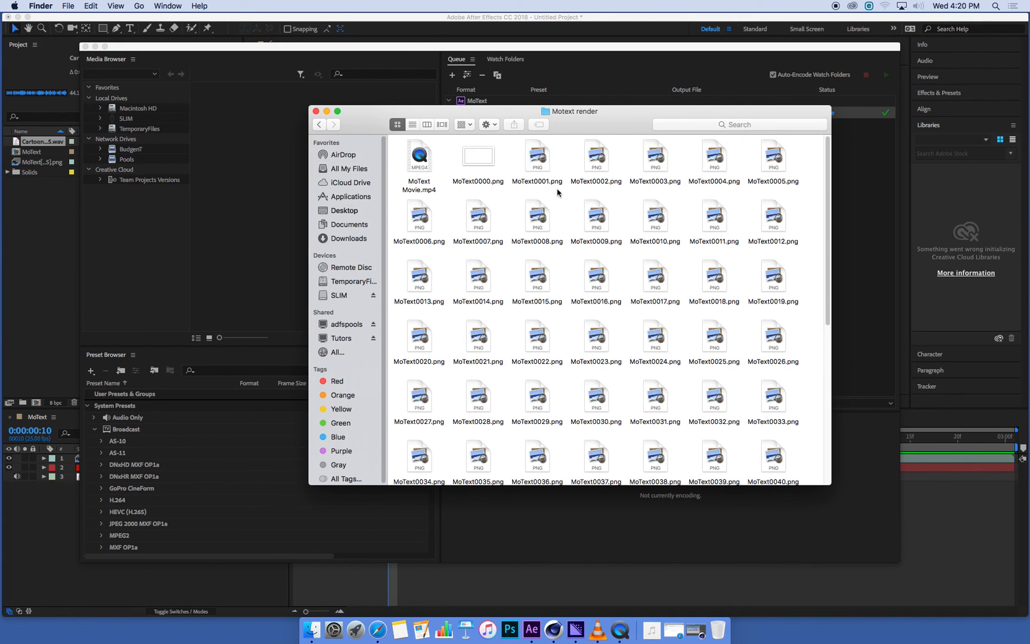
pyautogui.click(418, 156)
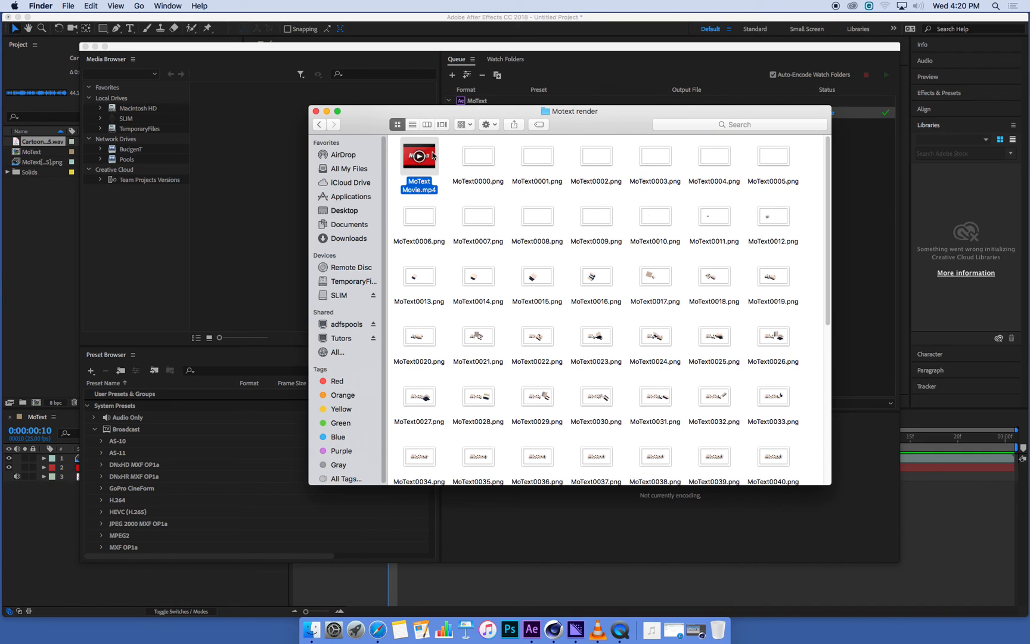
pyautogui.moveTo(429, 151)
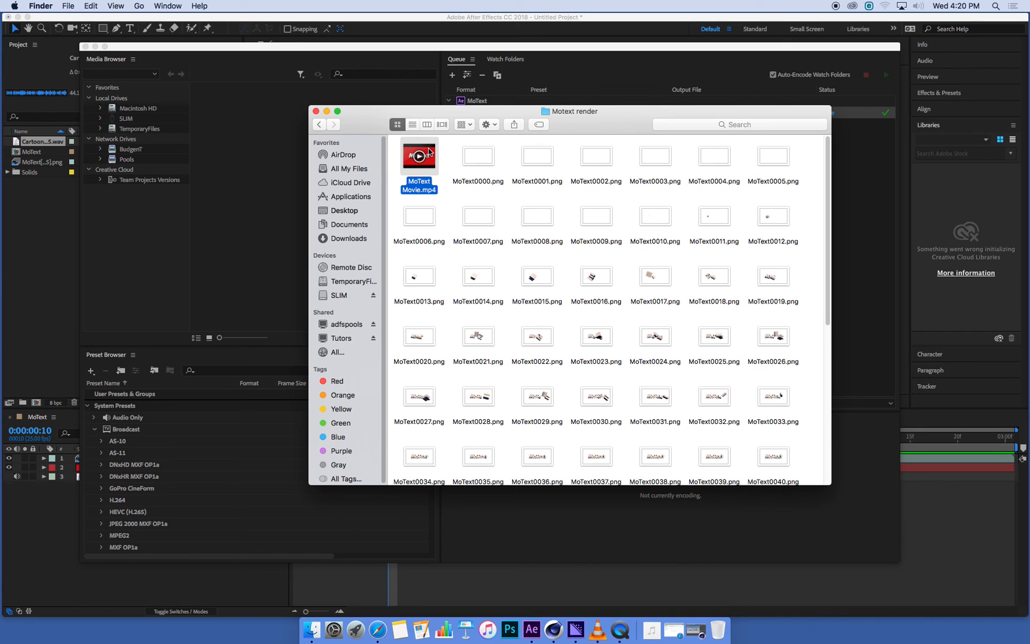
# - Preview MoText Movie.mp4 in Quick Look, showing the 3D title on red
pyautogui.doubleClick(420, 156)
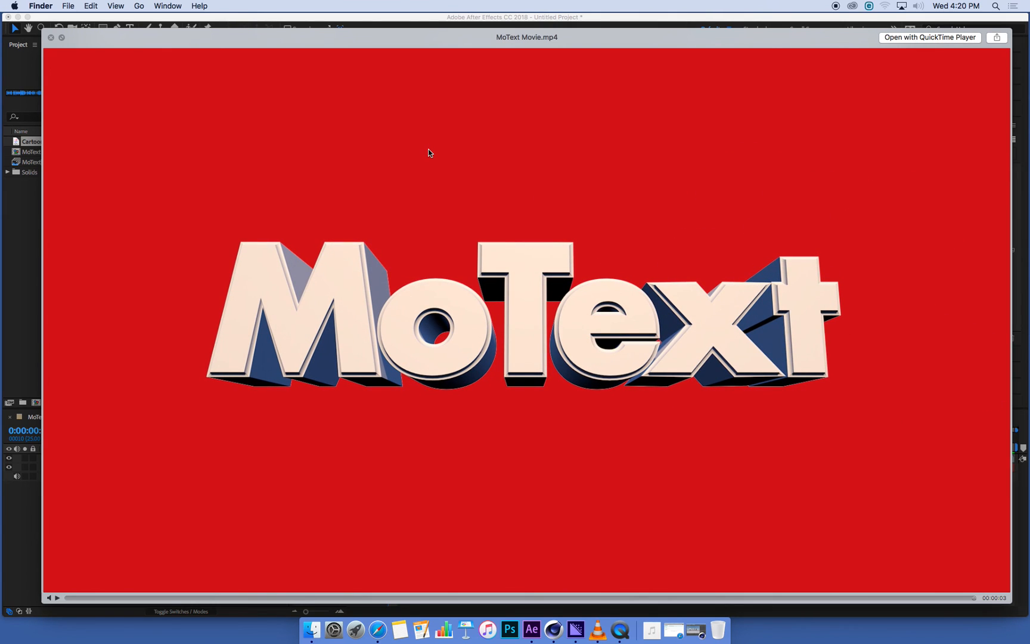
pyautogui.moveTo(585, 589)
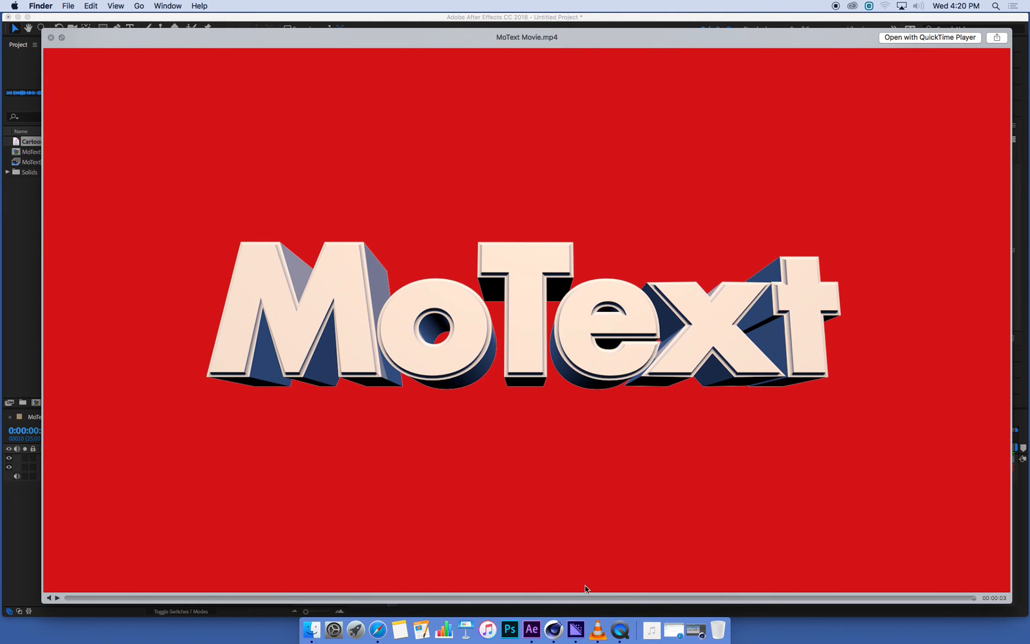